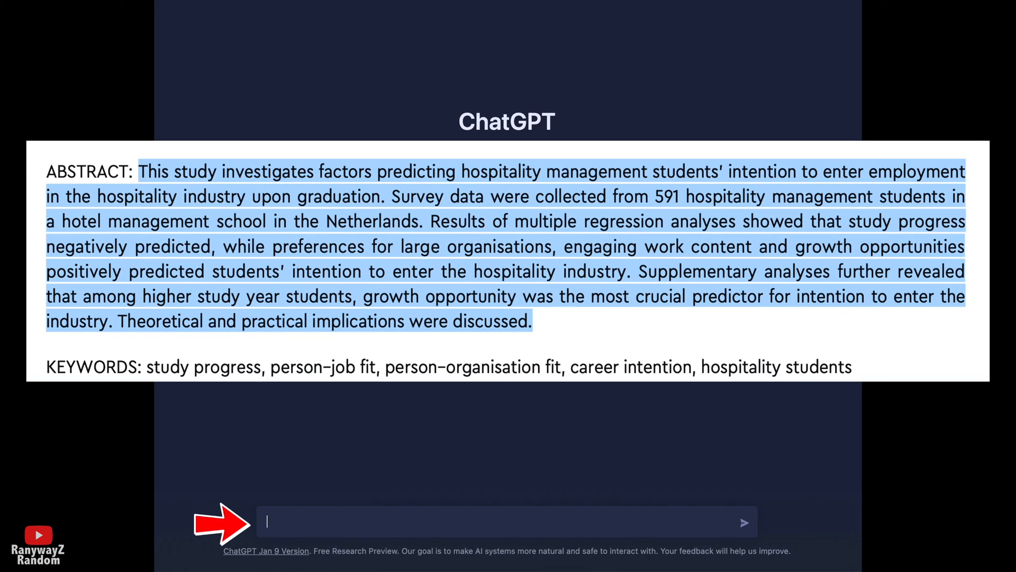
Step: Send the hospitality-students abstract asking whether it is an interesting abstract
text(is this an i)
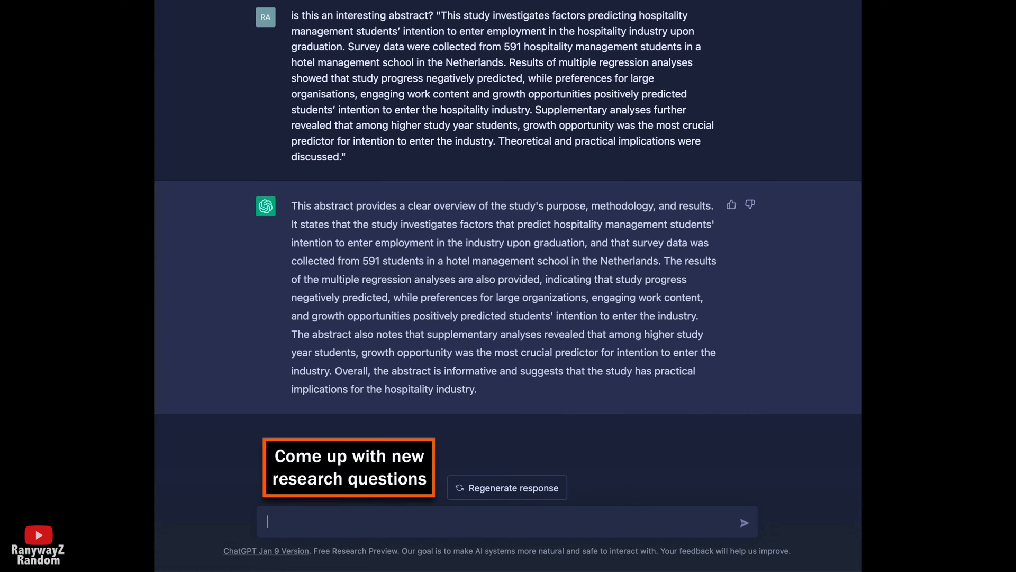
Step: Ask for three possible research questions for a follow-up study on this abstract
text(I want to conduct a follow)
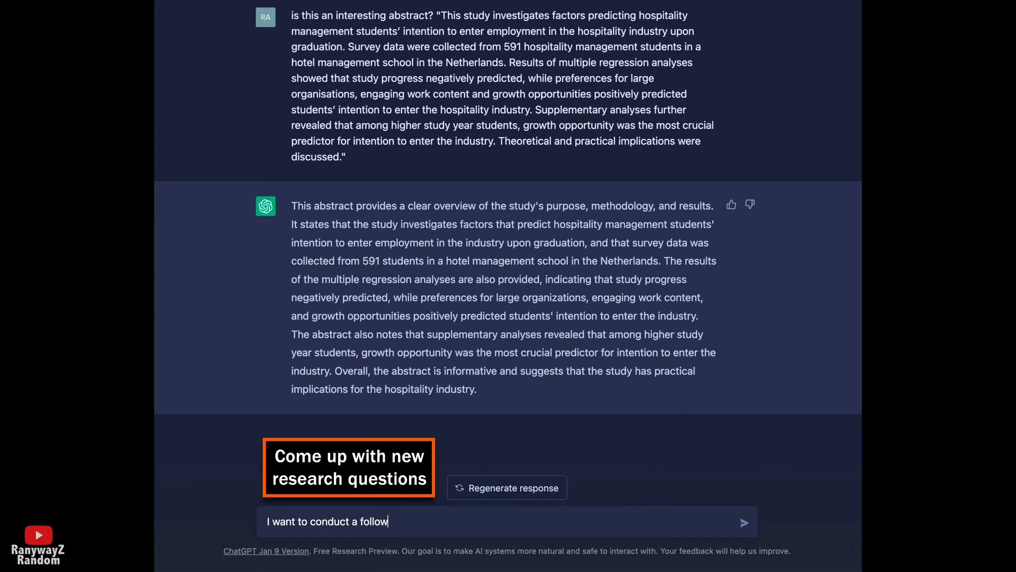
text(-up study for)
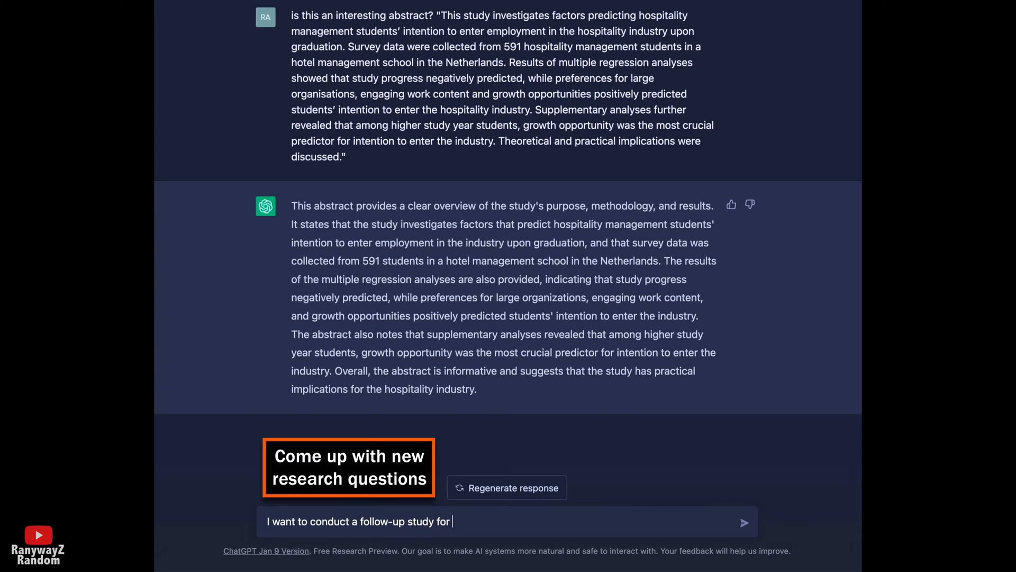
text(on this)
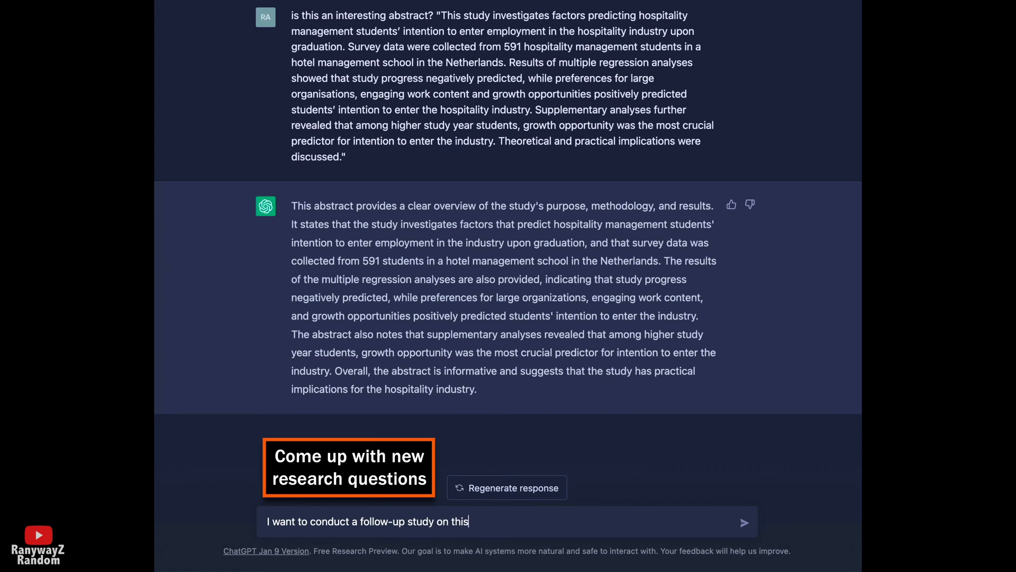
text(one, write me three)
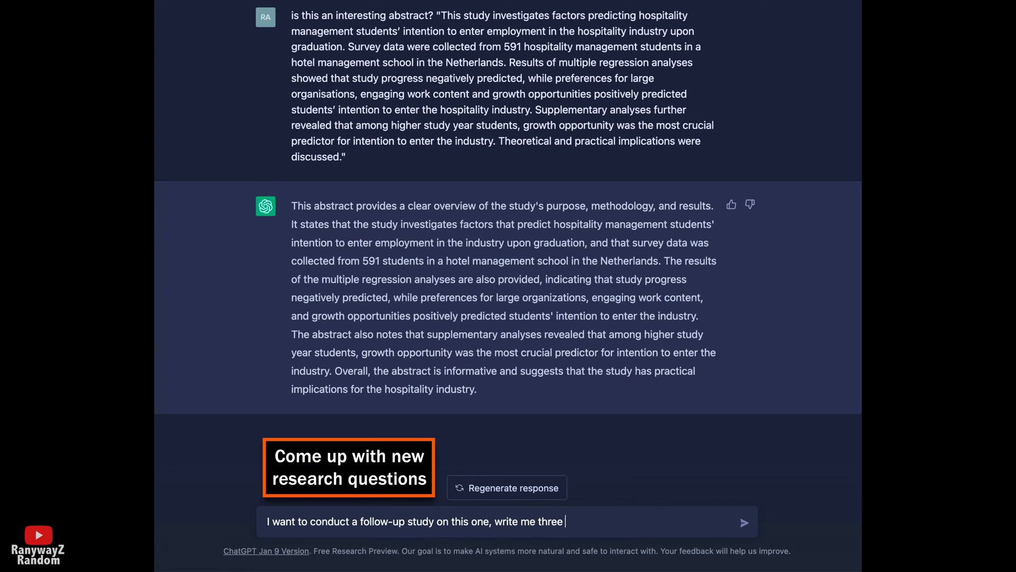
text(possible research questions for the c)
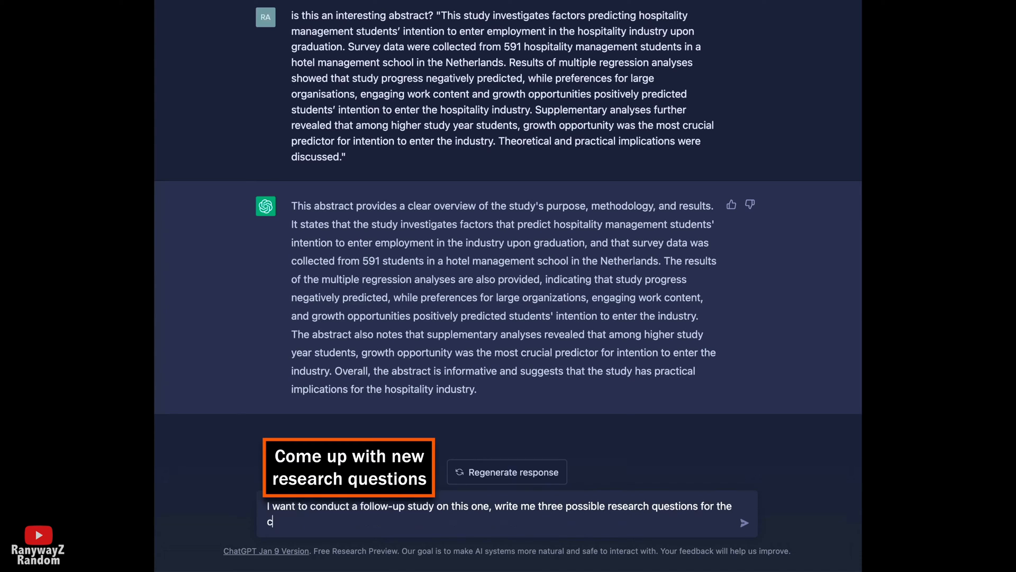
text(ollow-)
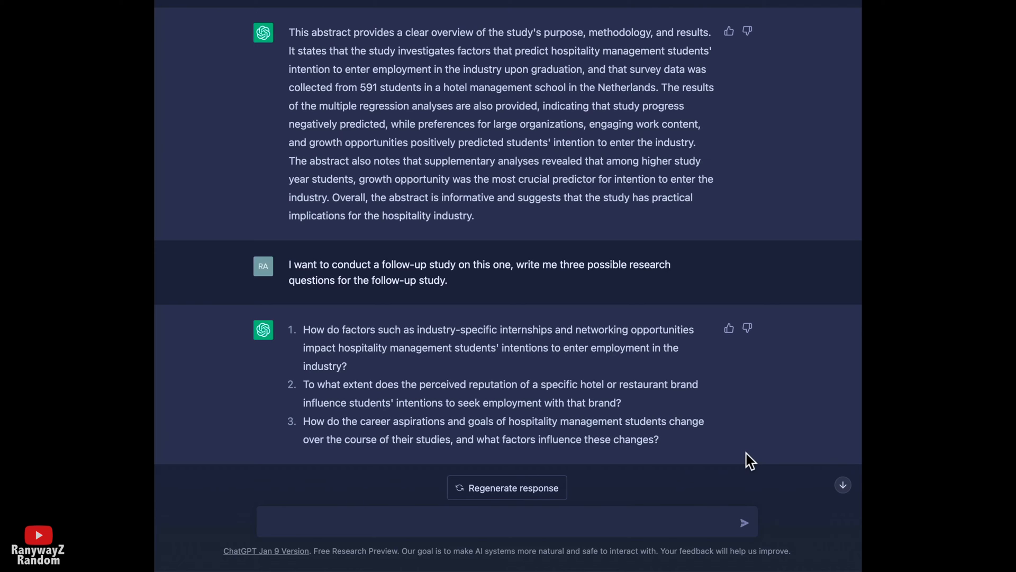
Step: Ask ChatGPT to formulate five hypotheses for research question number 1
text(formulate)
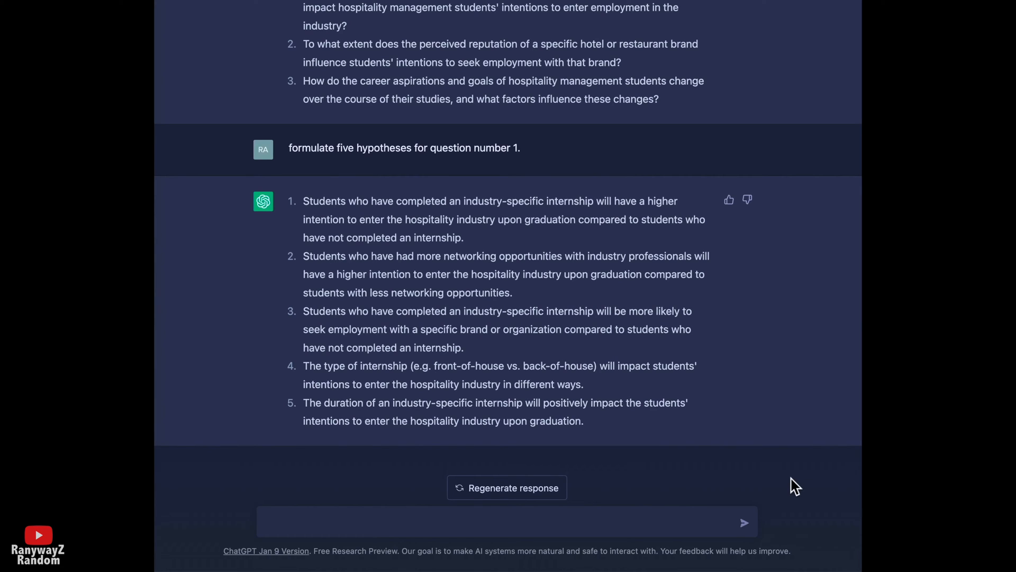
Step: Ask ChatGPT to formulate the necessary survey items to test hypothesis 1
text(formulate)
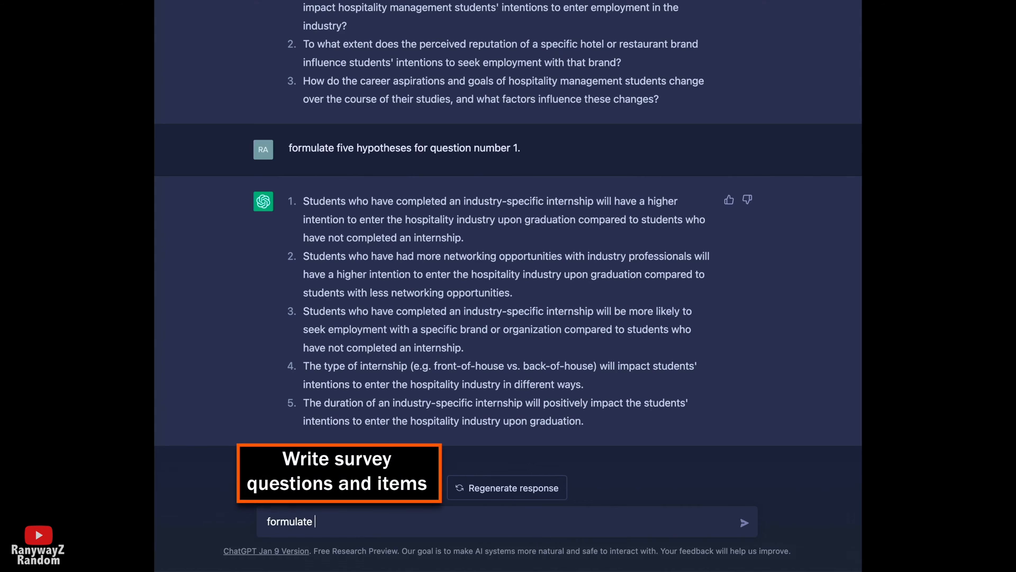
text(the necessar)
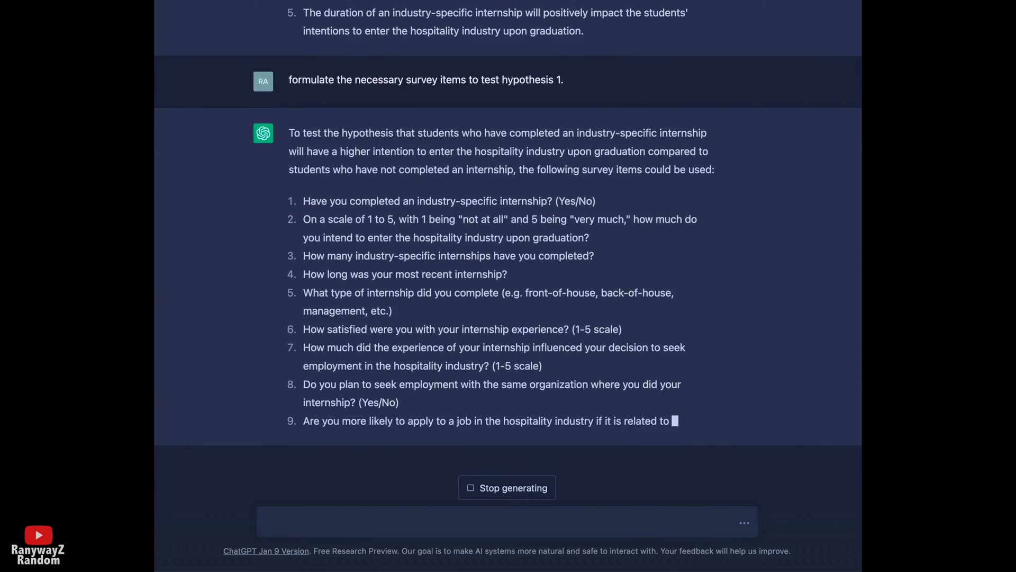
Step: Ask ChatGPT to develop these survey items in full with answer options
text(please develop th)
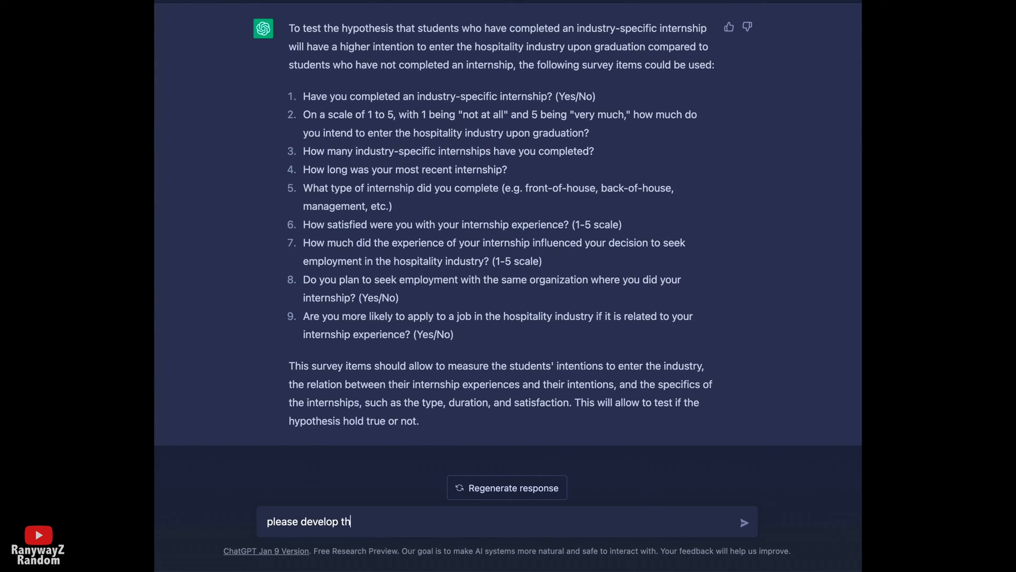
text(ese survey items)
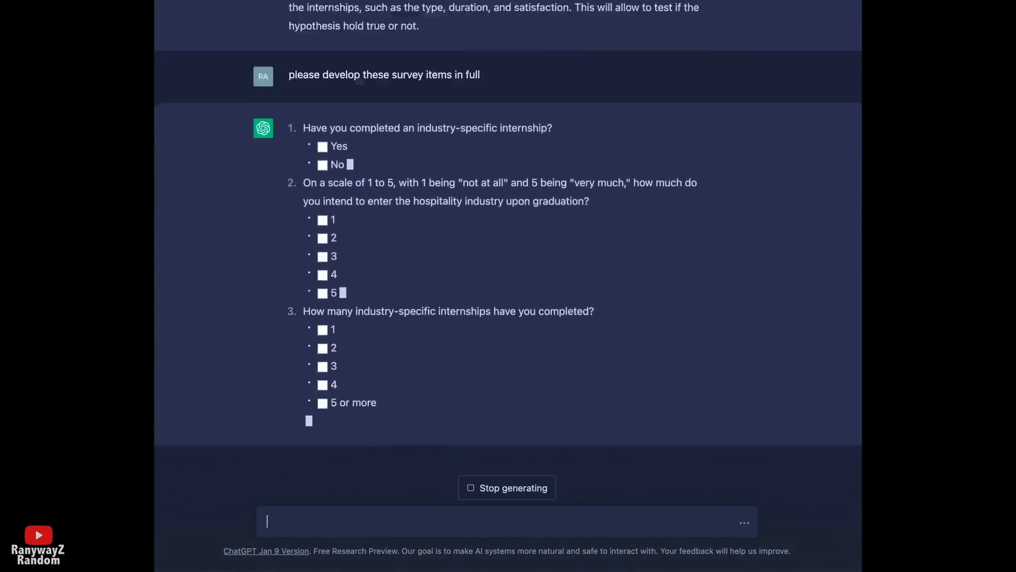
scroll(down, 3)
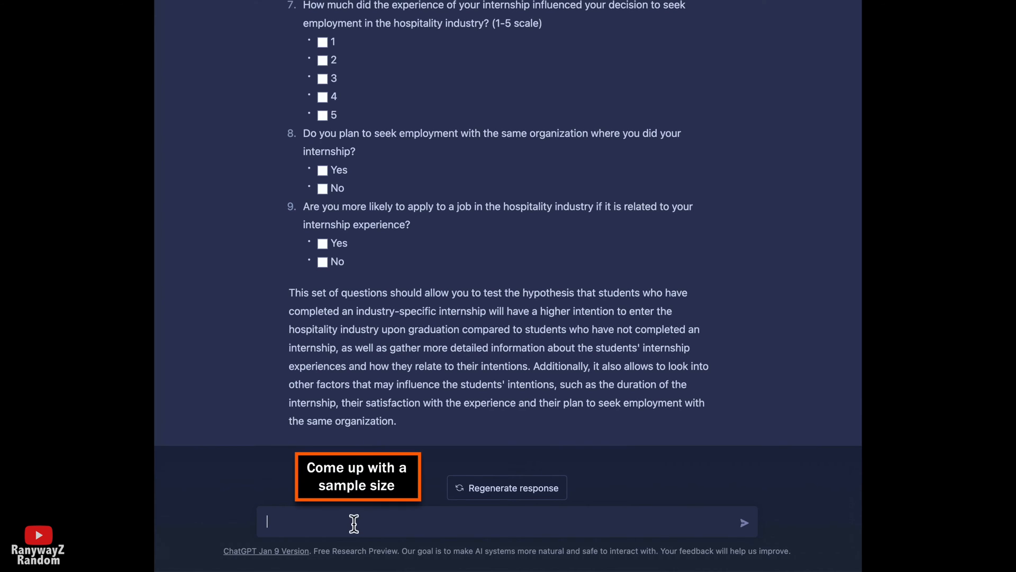
Step: Ask ChatGPT to recommend a sample size for the follow-up study
text(recommend a proper sample size for the)
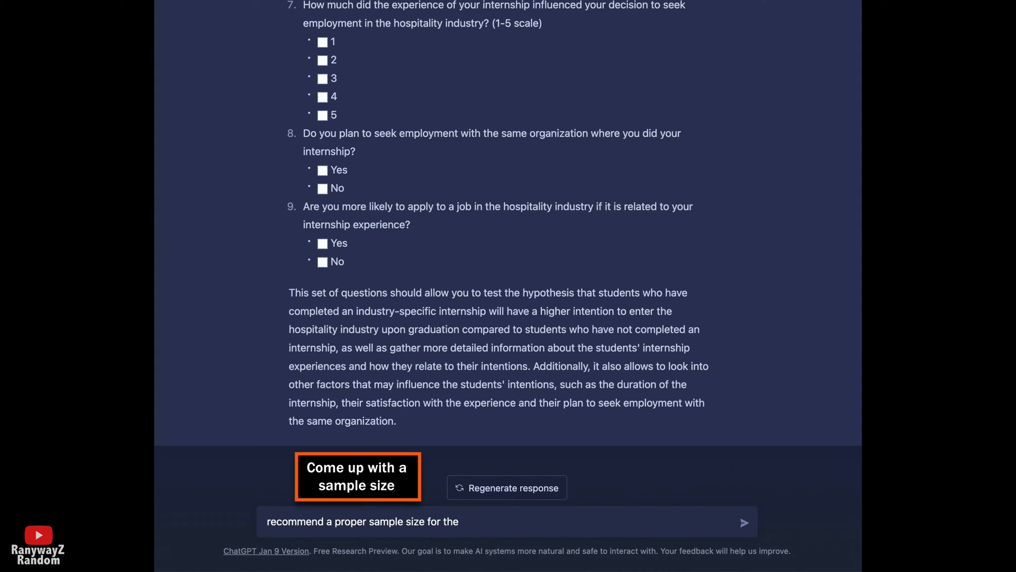
text(my follow)
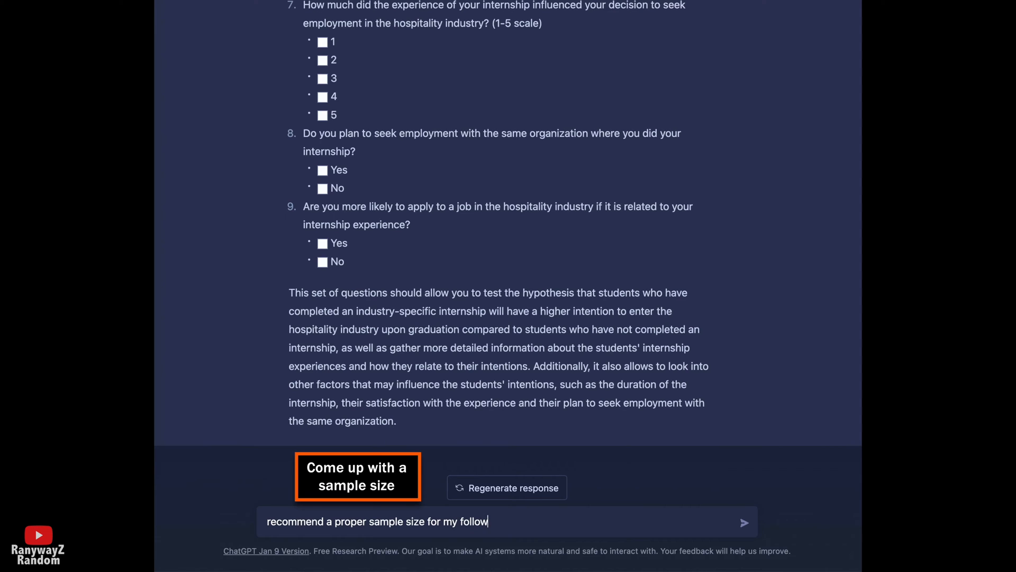
text(-up study.)
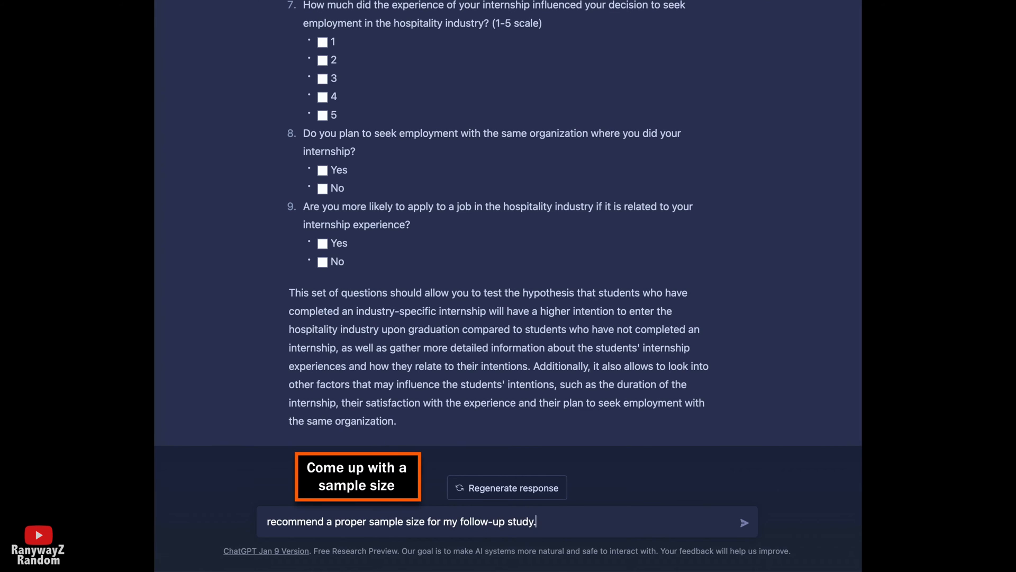
click(743, 522)
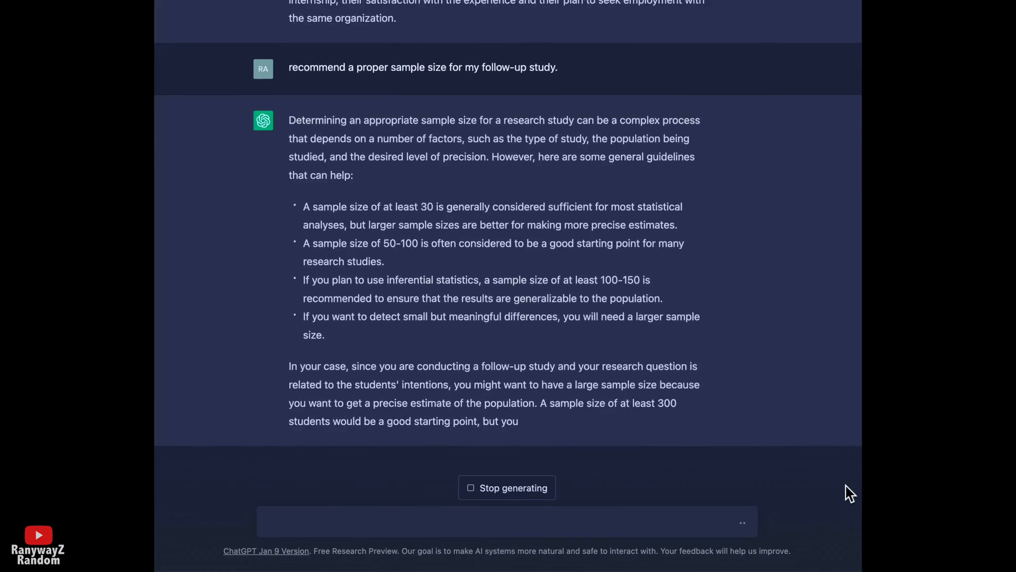
Step: Ask which sampling method should be used for the study
text(and what sampl)
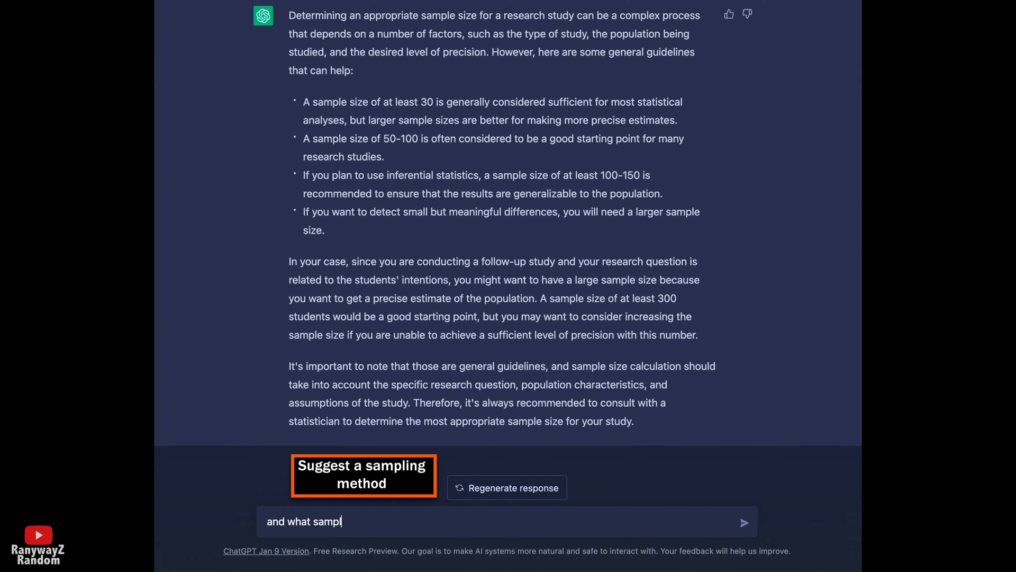
text(ing method sho)
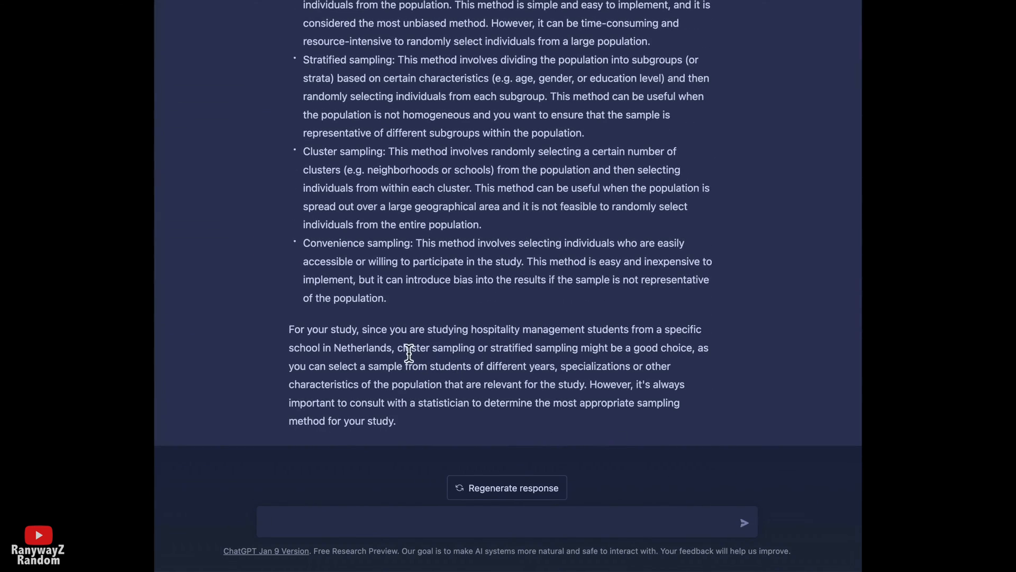
mouse_move(528, 353)
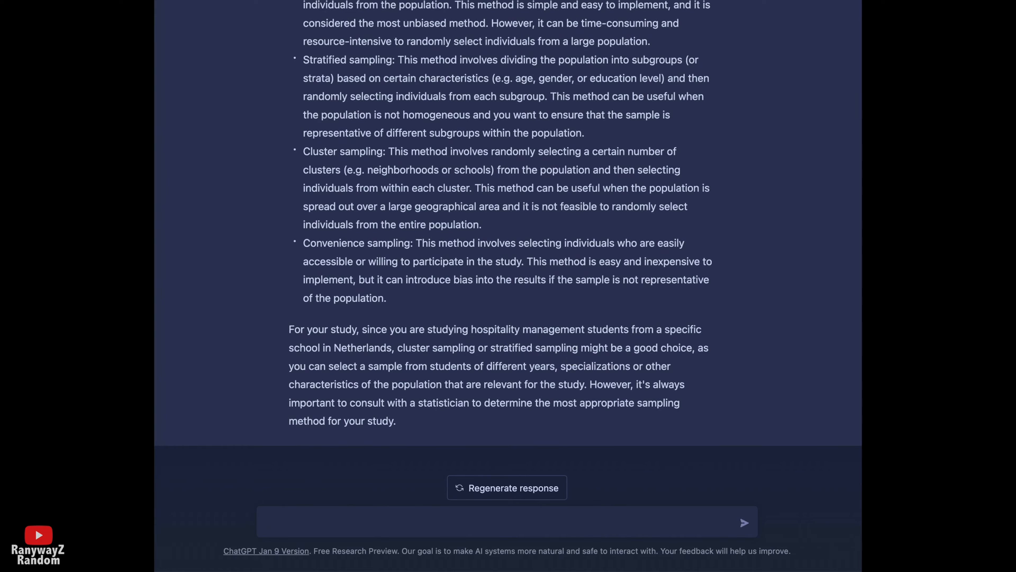
Step: Copy all the V1,V2 data from data.csv in TextEdit and paste it into the chat
click(506, 522)
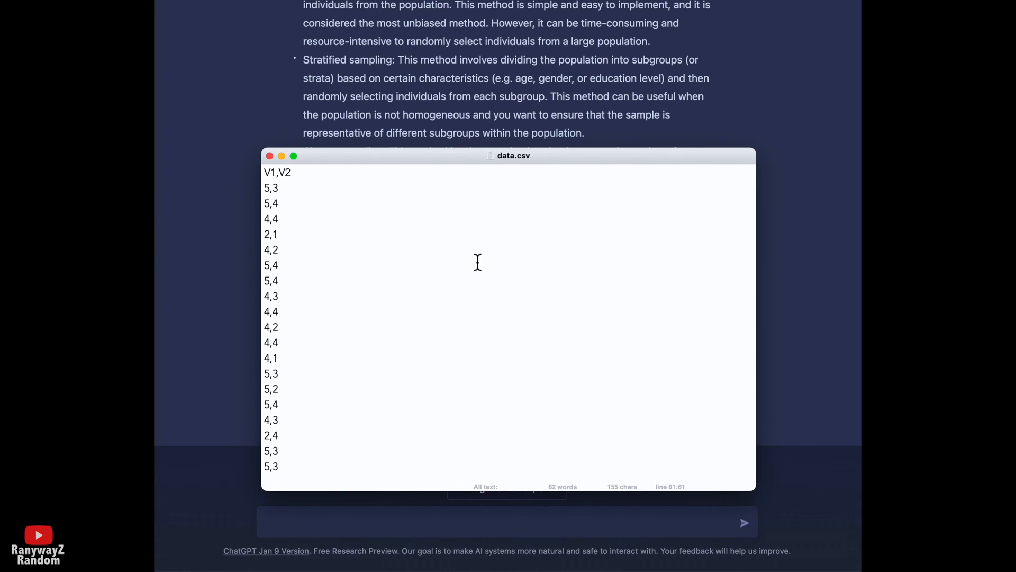
key(cmd+a)
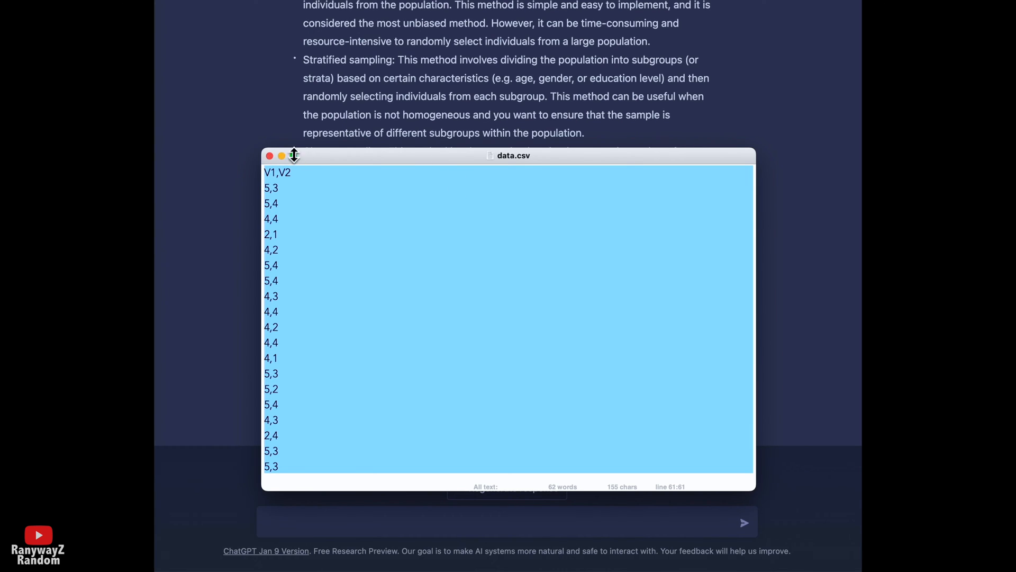
click(270, 156)
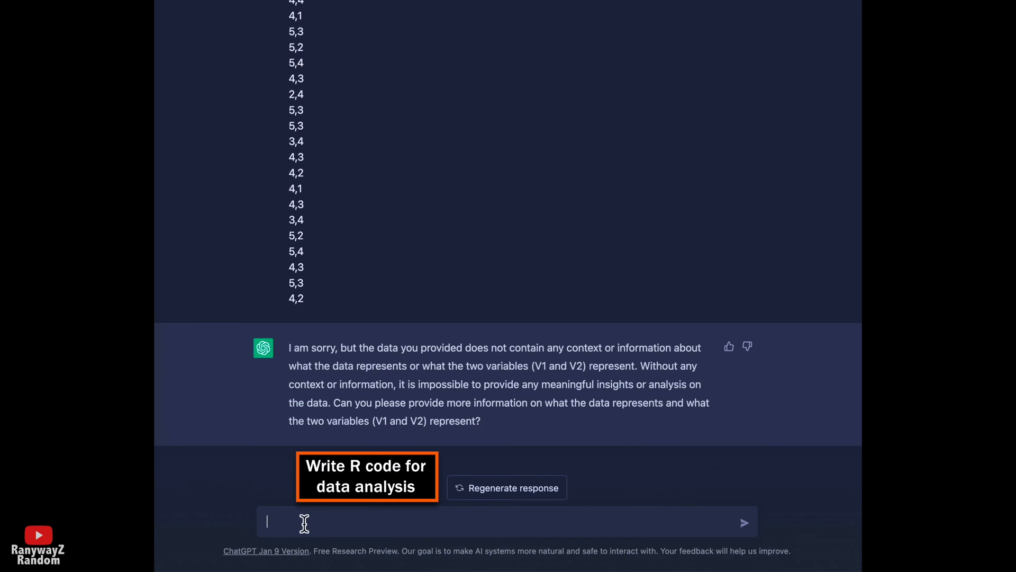
Step: Ask for R code for the correlation between V1 and V2
text(write the R code f)
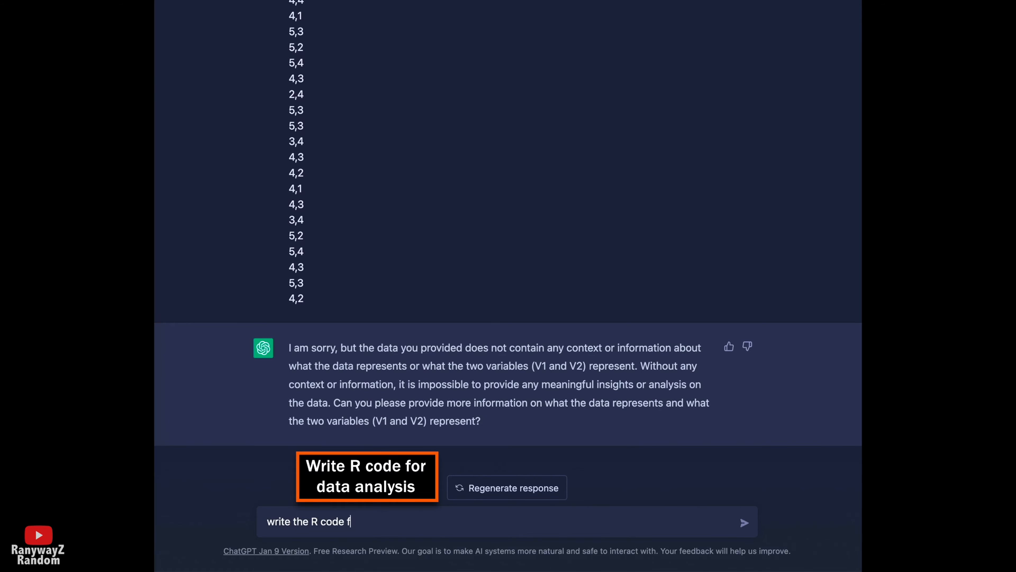
text(or correlation betwe)
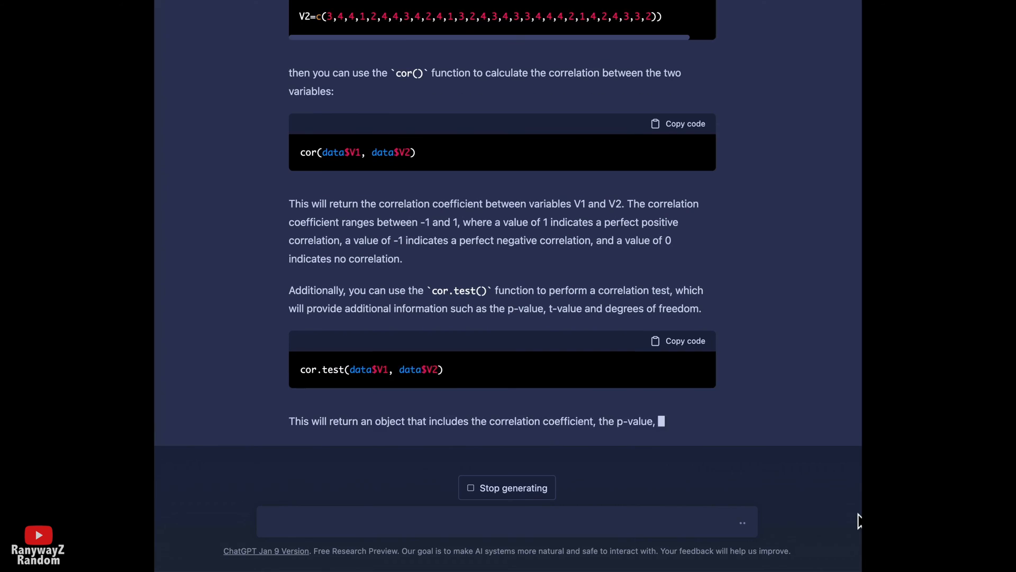
Step: Ask for R code for a t-test between V1 and V2
text(write)
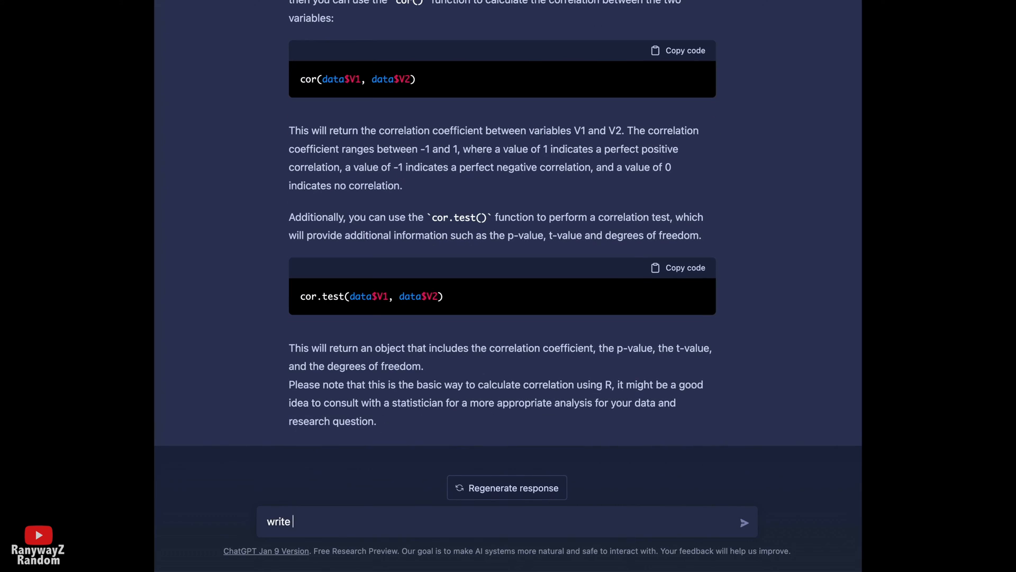
text(R code for)
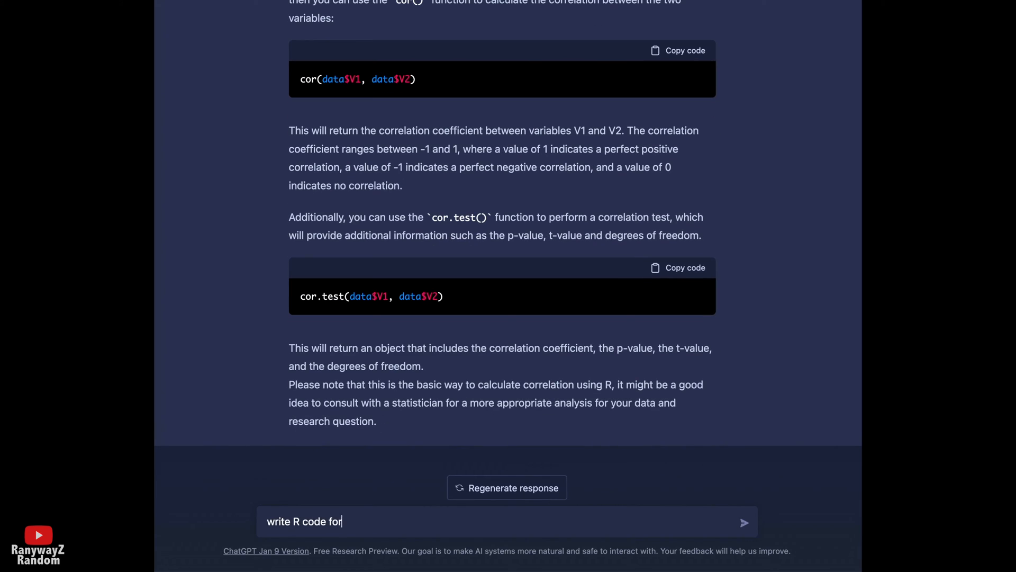
text(a T test b)
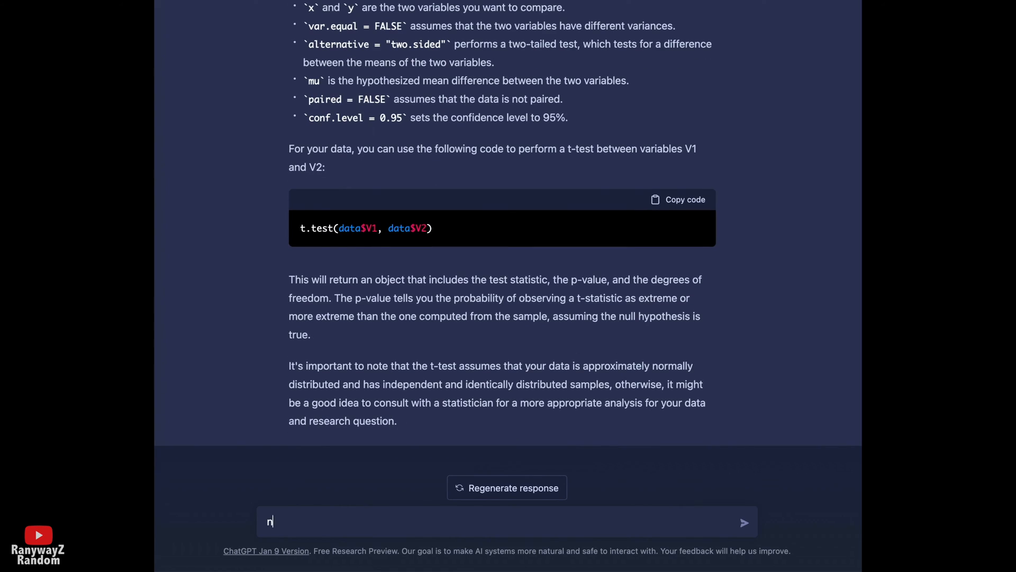
Step: Ask ChatGPT to write the R code for a regression analysis of V2 on V1
text(ow write the R code for a re)
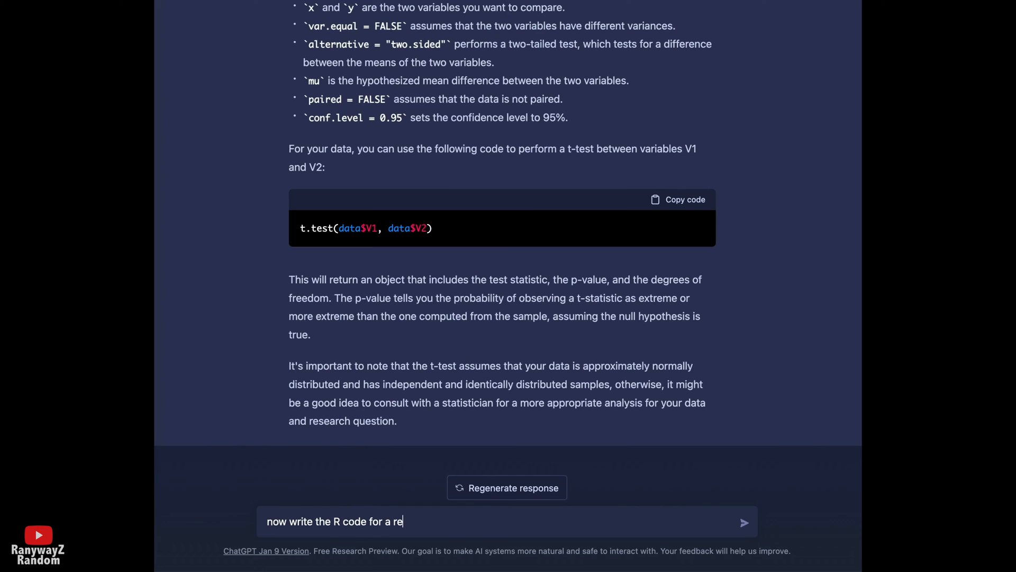
text(gression analys)
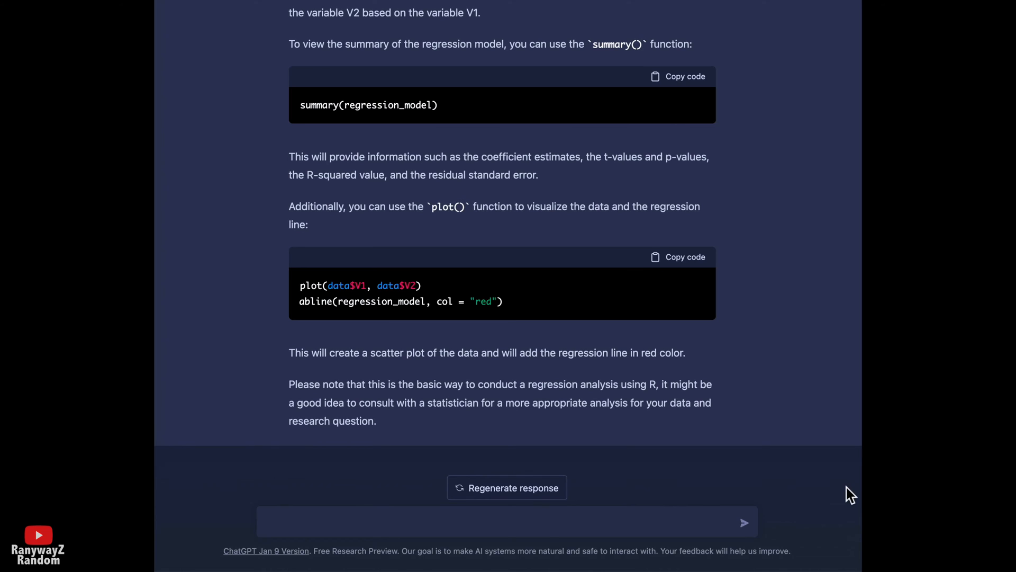
Step: Ask for 3 theoretical implications based on the abstract
click(398, 522)
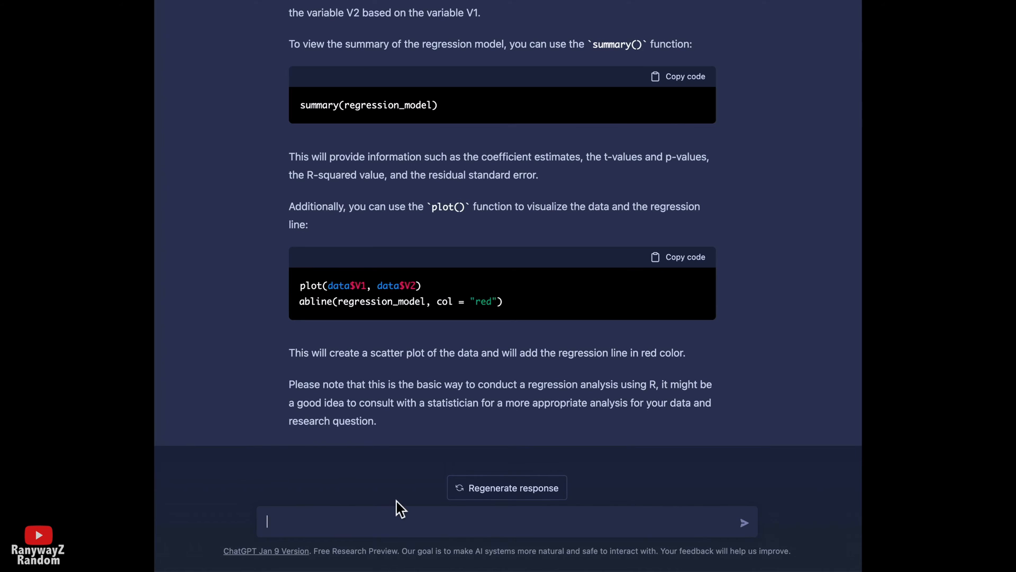
text(based omn)
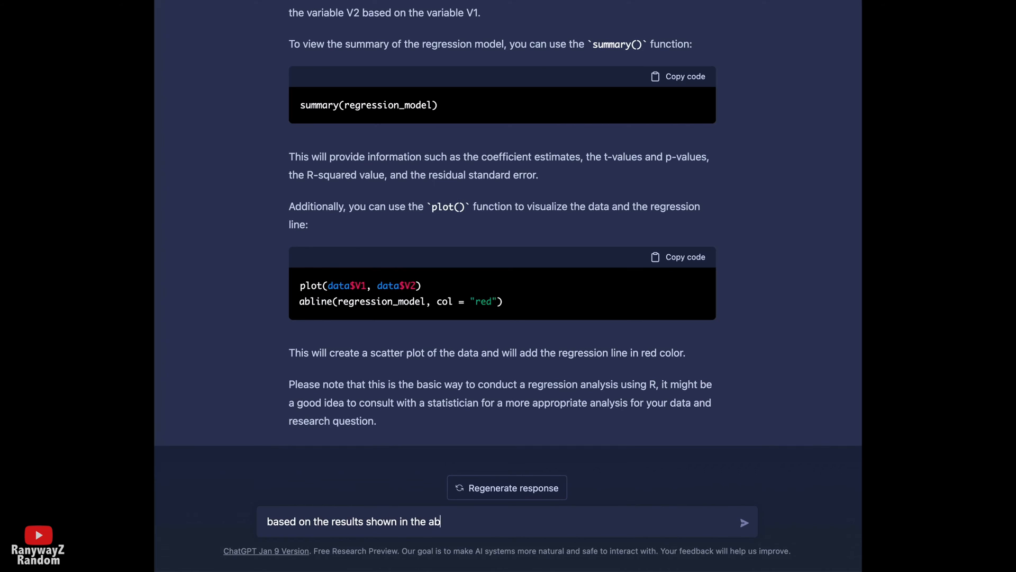
text(stract,)
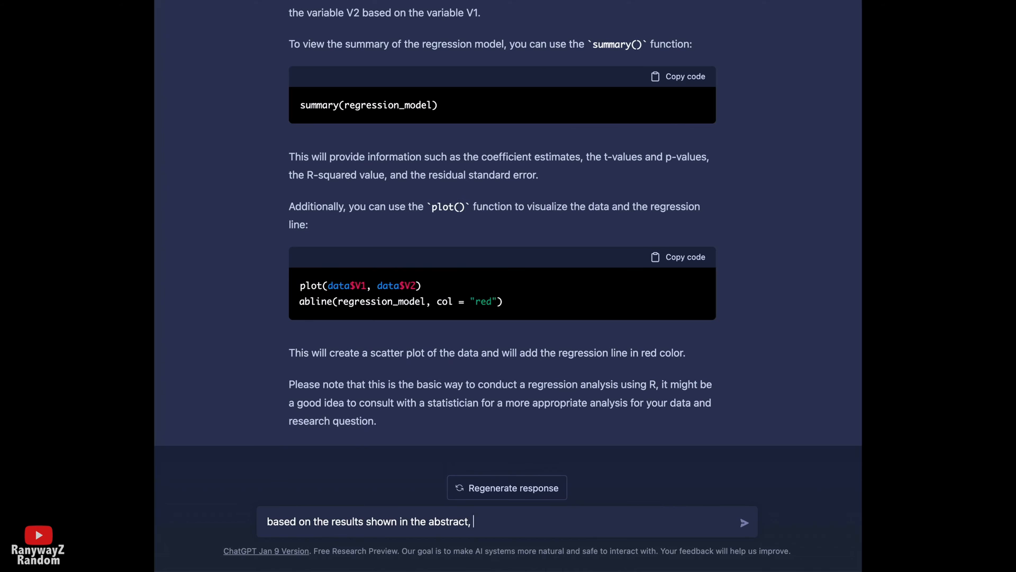
text(write 3)
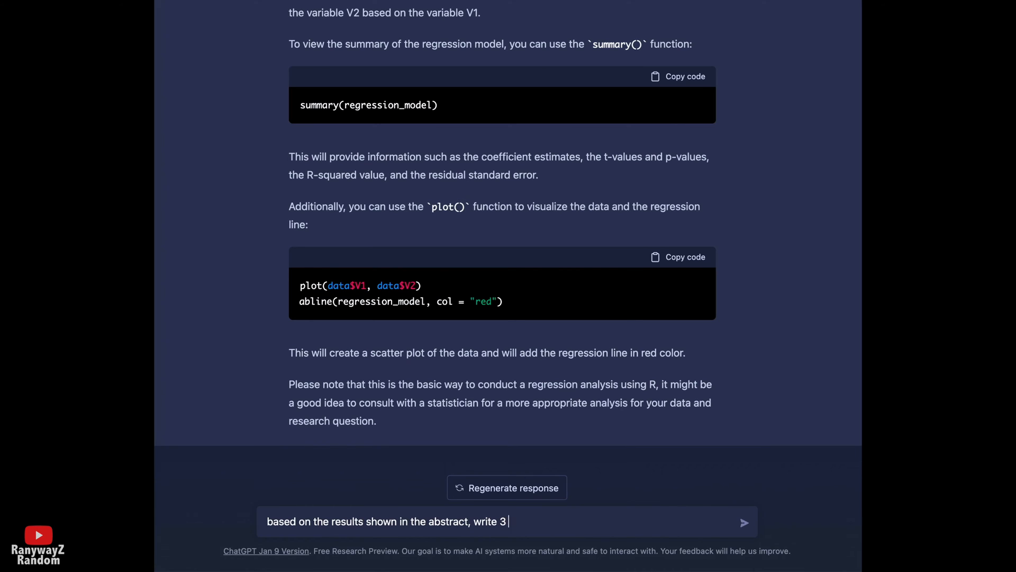
text(theoretical impl)
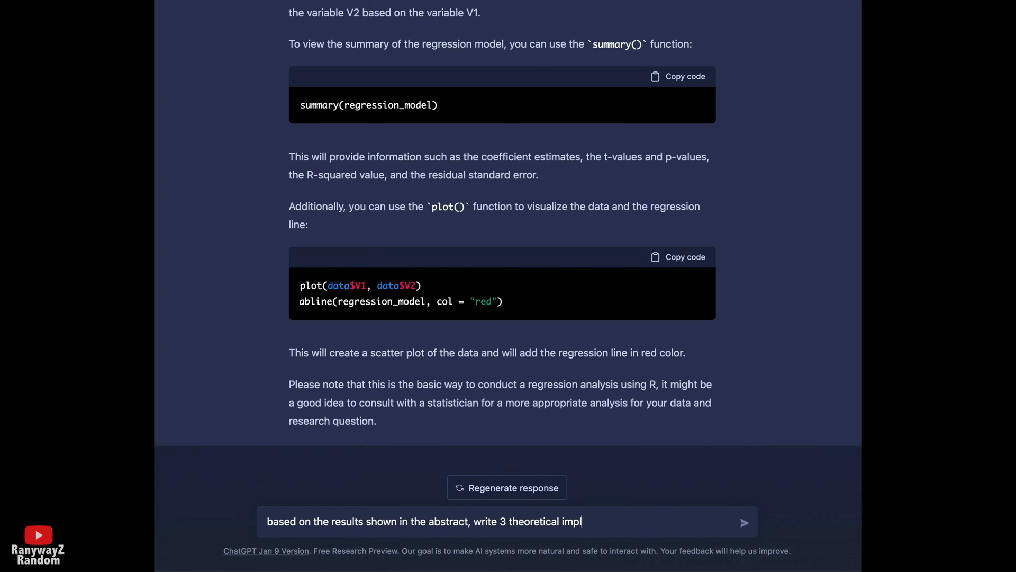
click(744, 522)
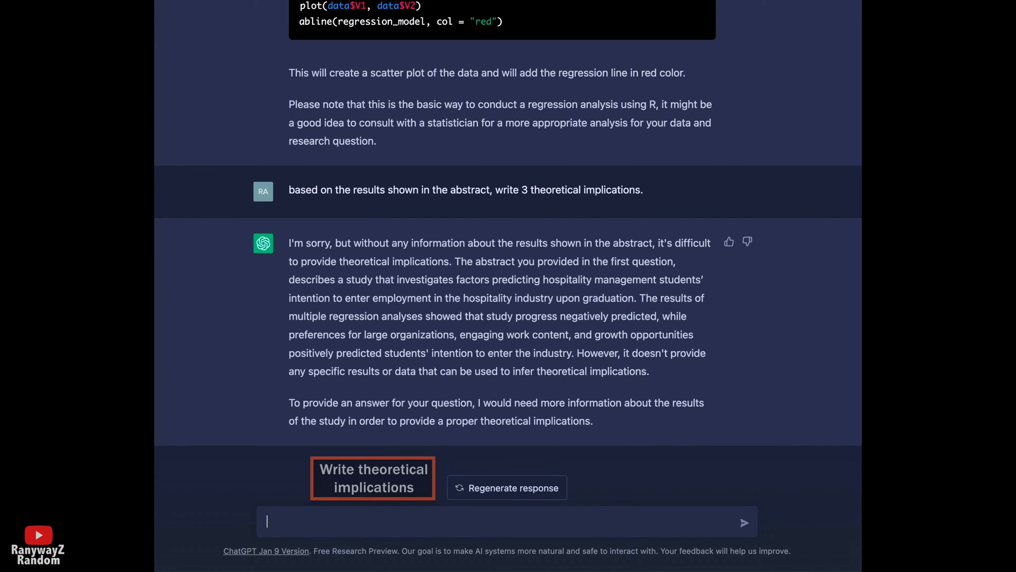
Step: Re-ask for 3 theoretical implications after the refusal, then request expansion of point 1
text(ok, write)
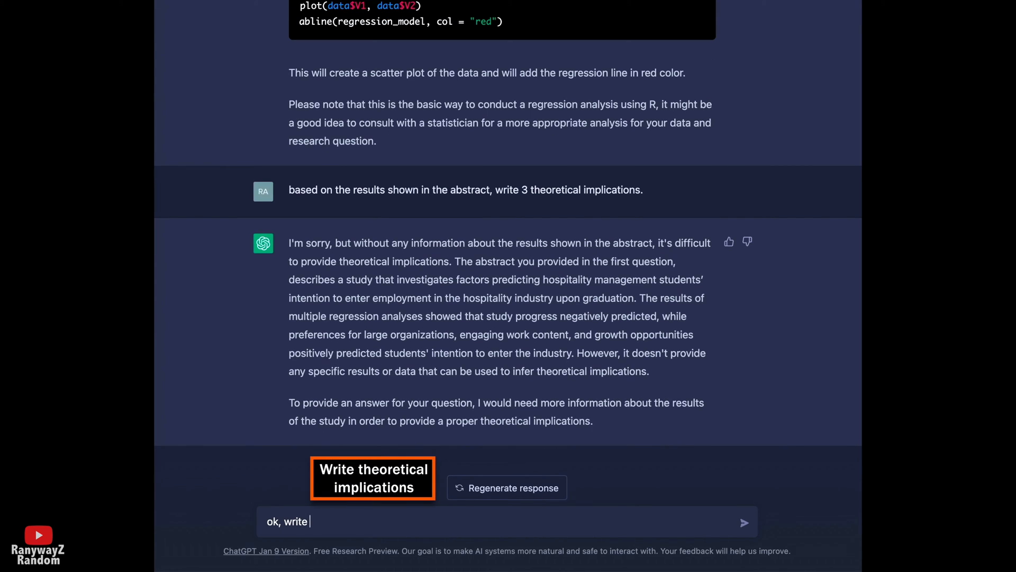
text(3 theoreti)
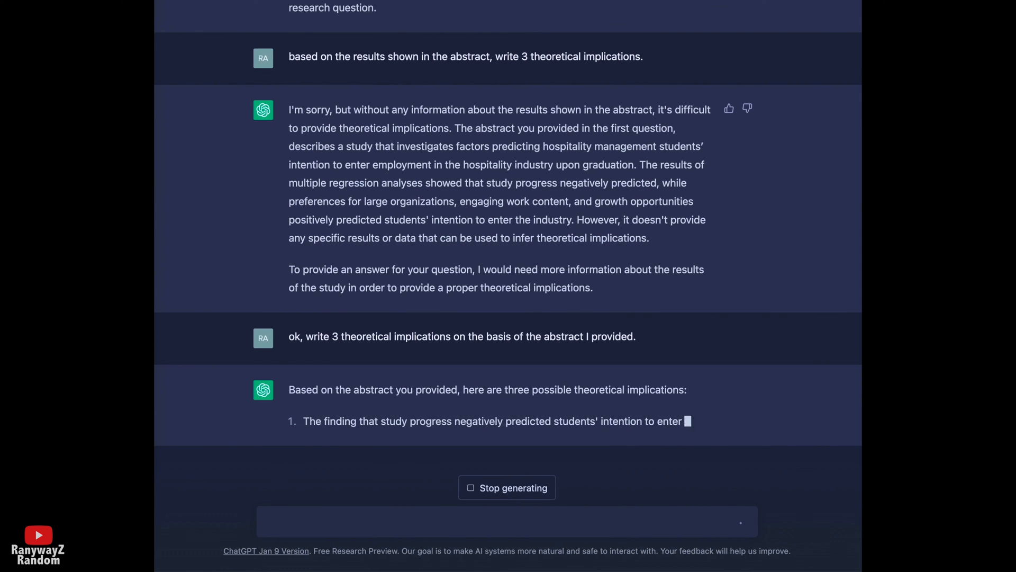
scroll(down, 3)
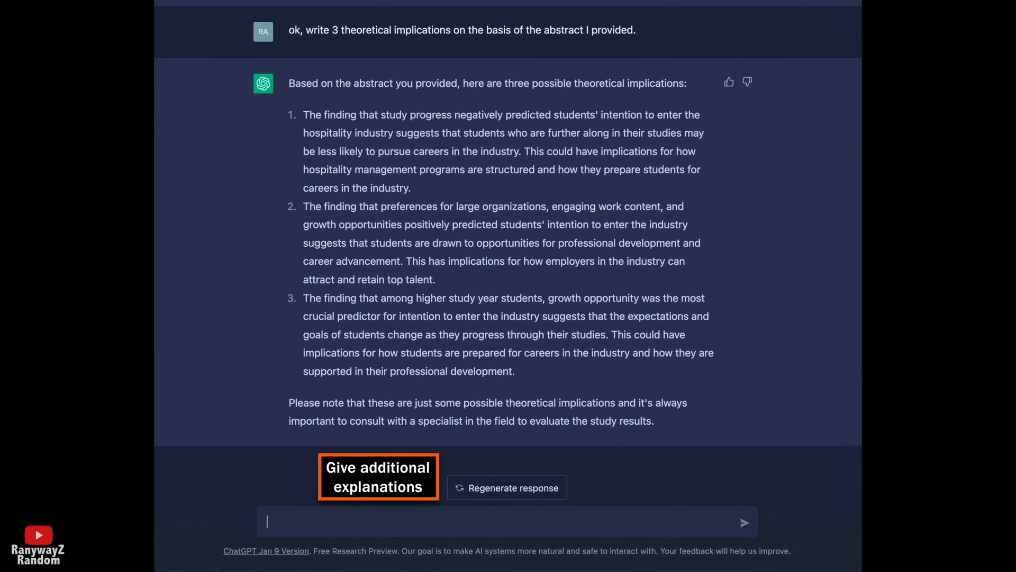
text(expand on your point number 1.)
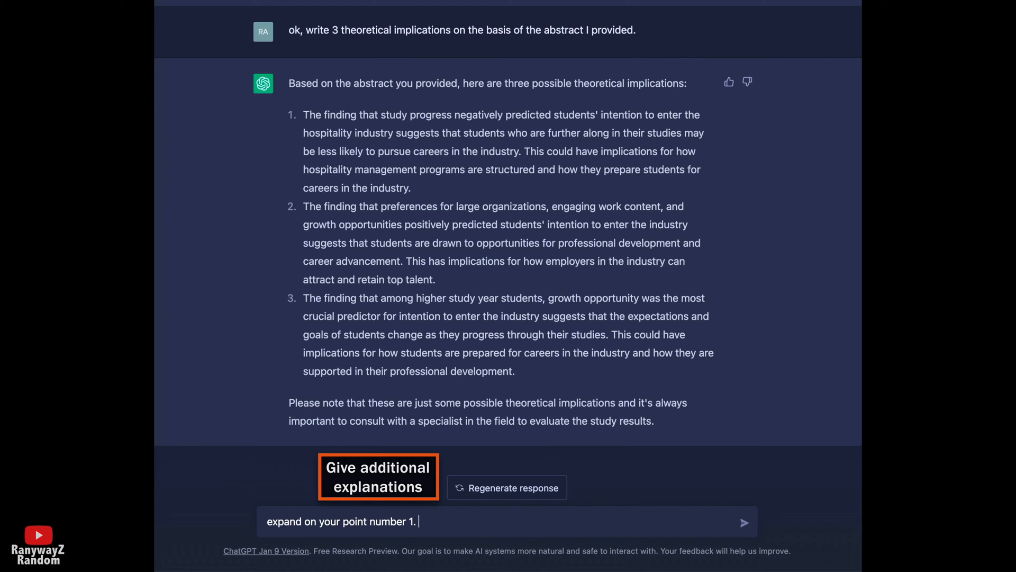
click(744, 522)
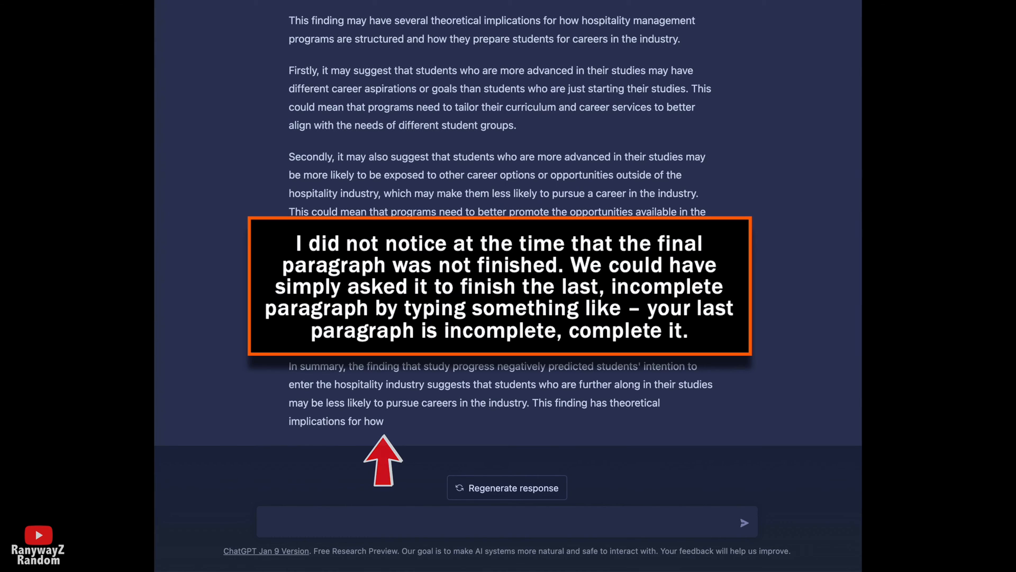
Step: Ask for 3 practical implications for hotel managers based on the abstract
text(based on the abstract provided)
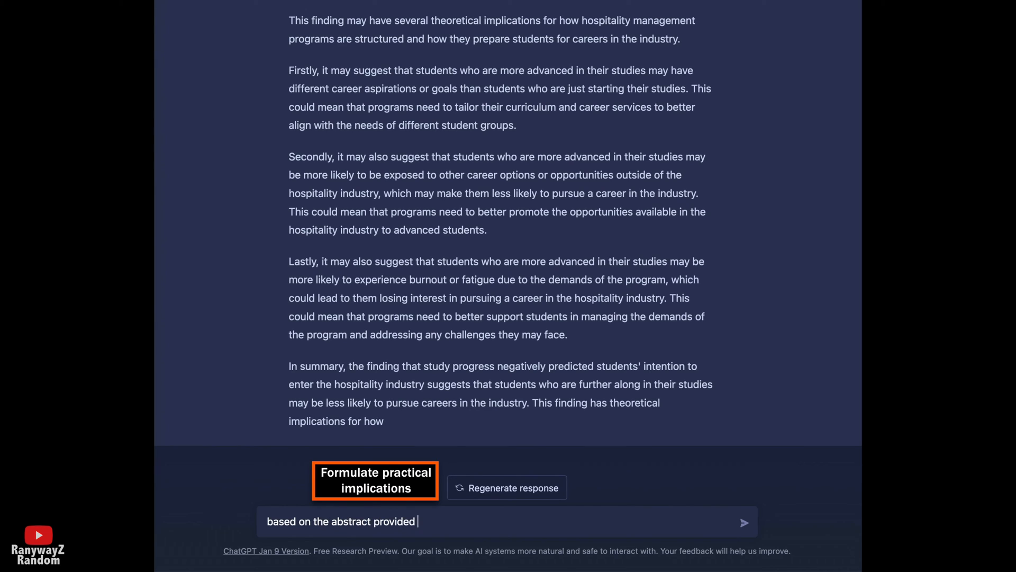
text(to you, please write 3 practical)
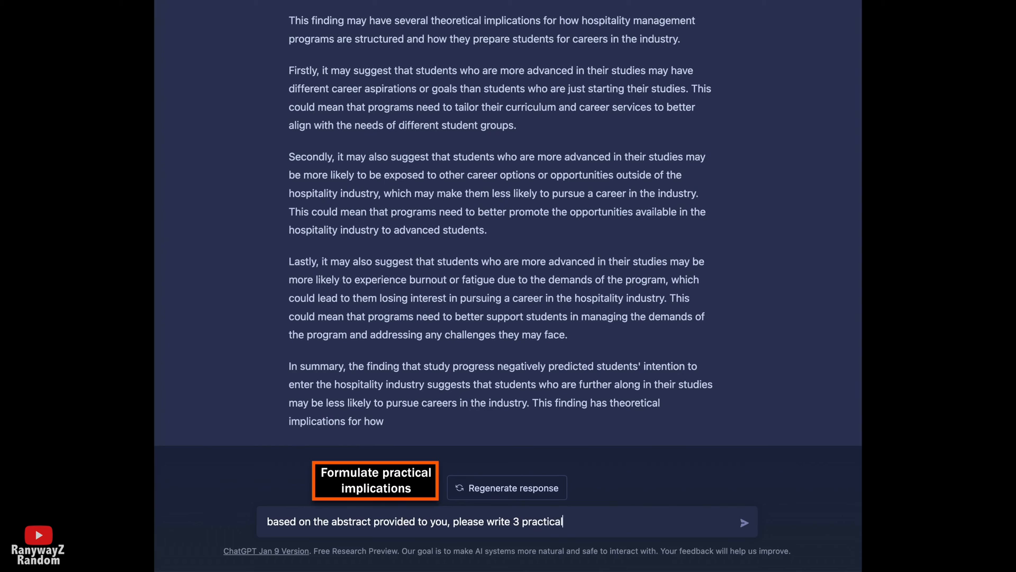
text(implications for)
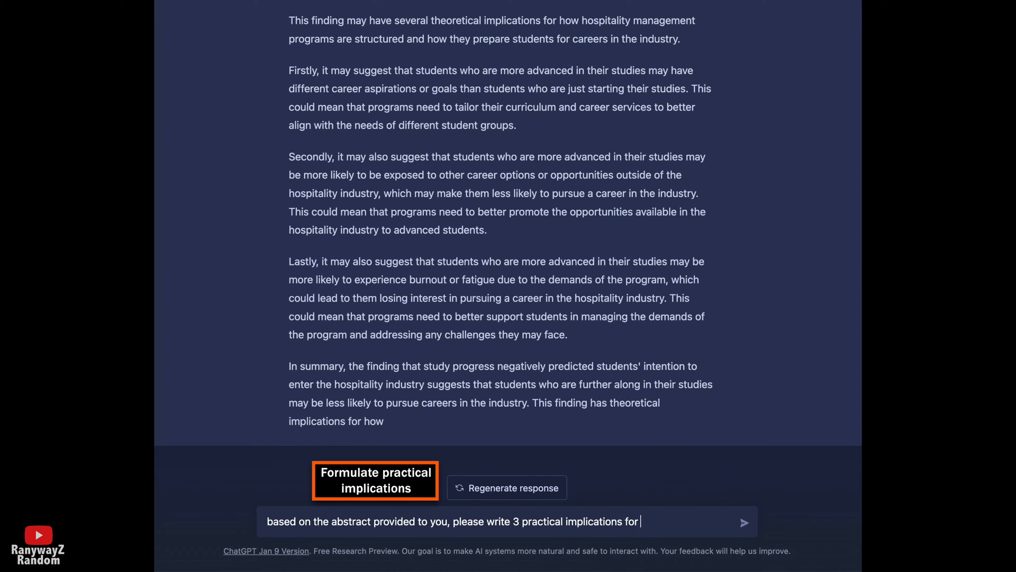
click(744, 522)
text(based on the abstract provided, write)
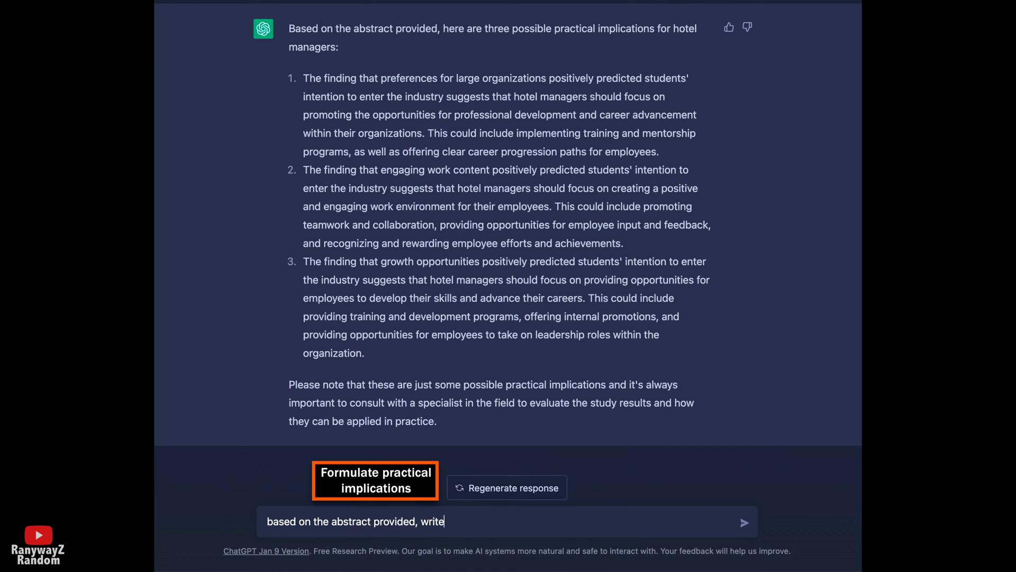
Step: Ask for 3 practical implications for hotel management educators
text(3 practical im)
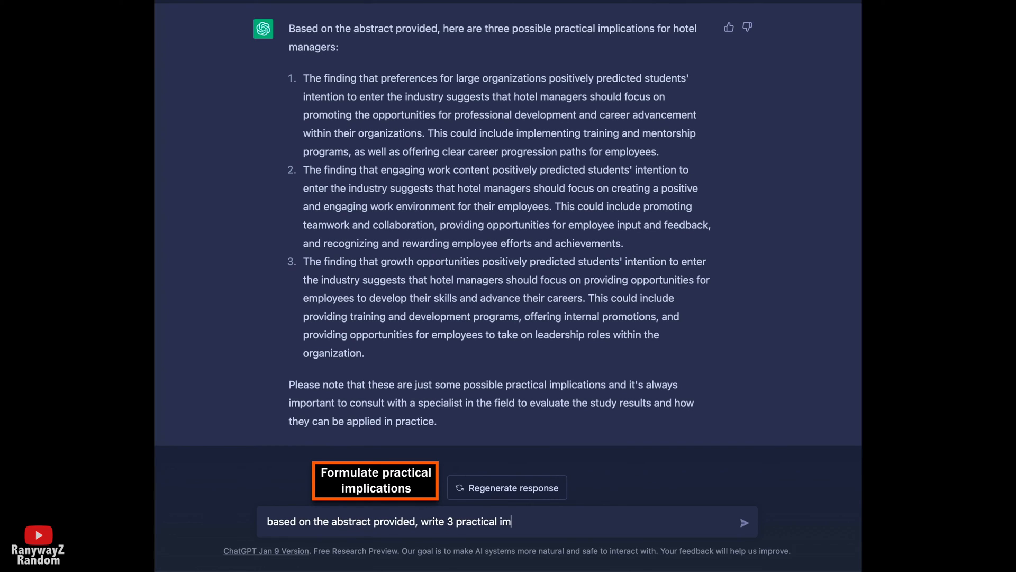
text(plications for)
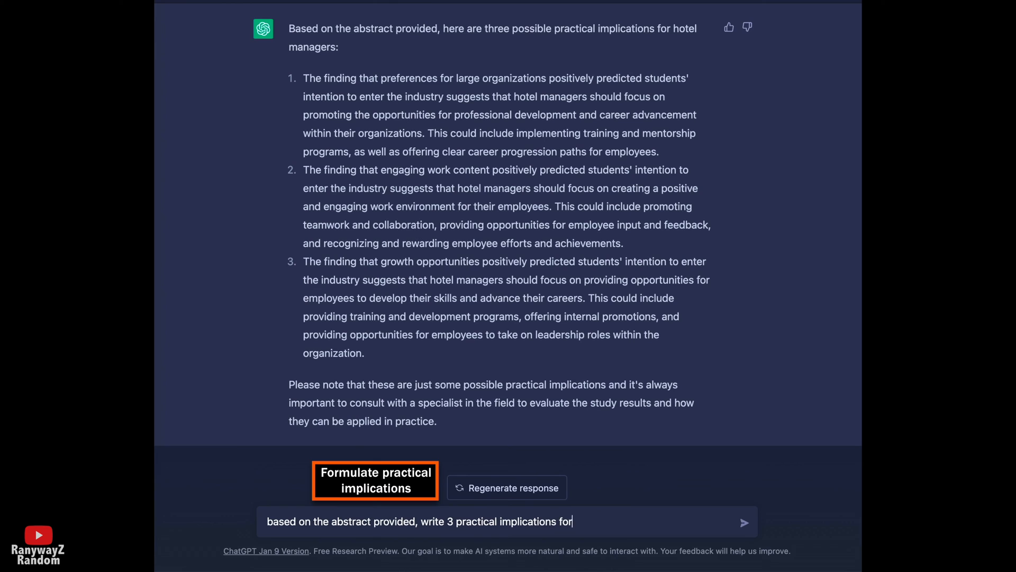
text(hotel management educator)
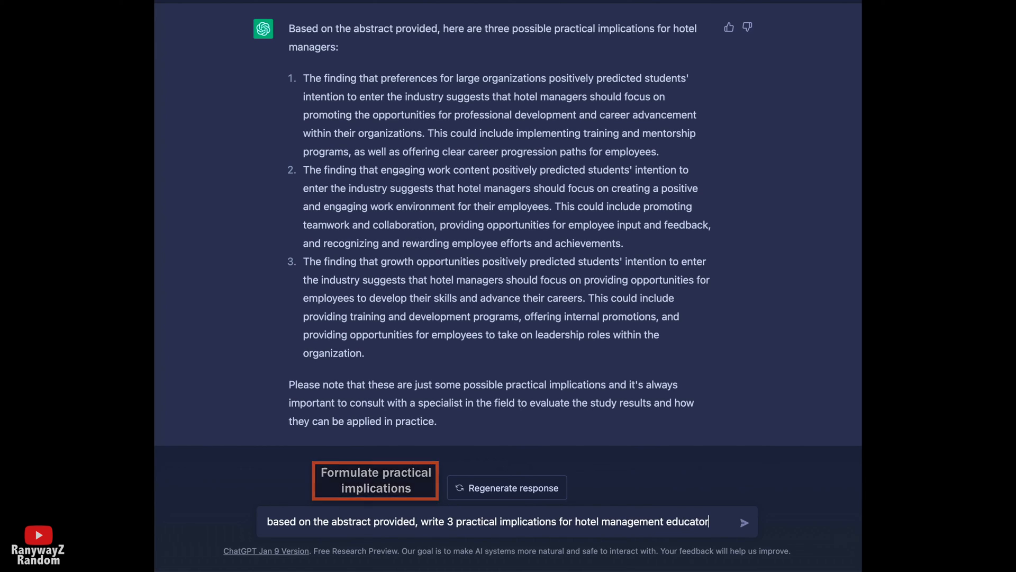
click(744, 521)
text(formulate 3)
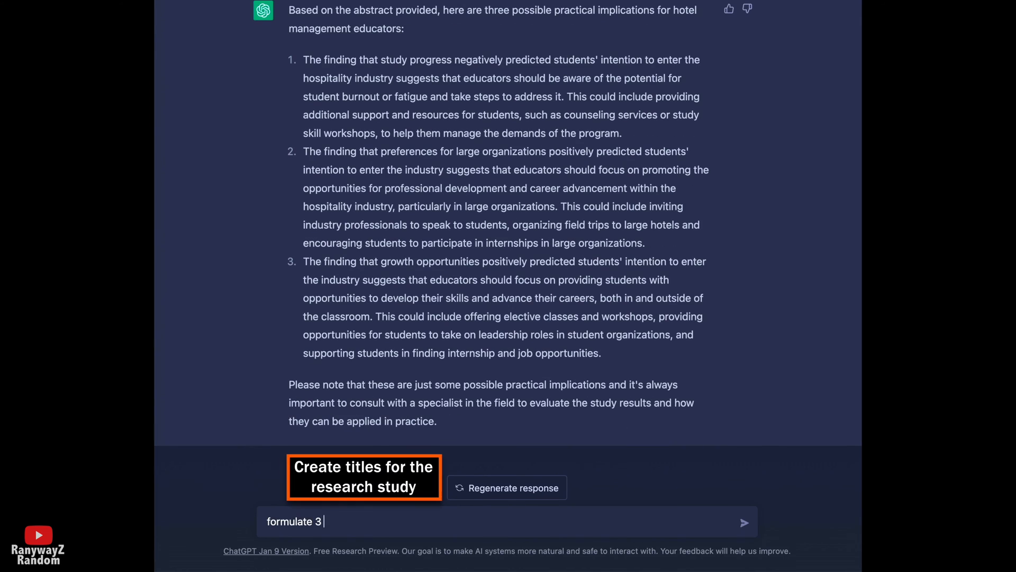
Step: Ask for 3 possible titles for the study described in the abstract
text(possible titles for)
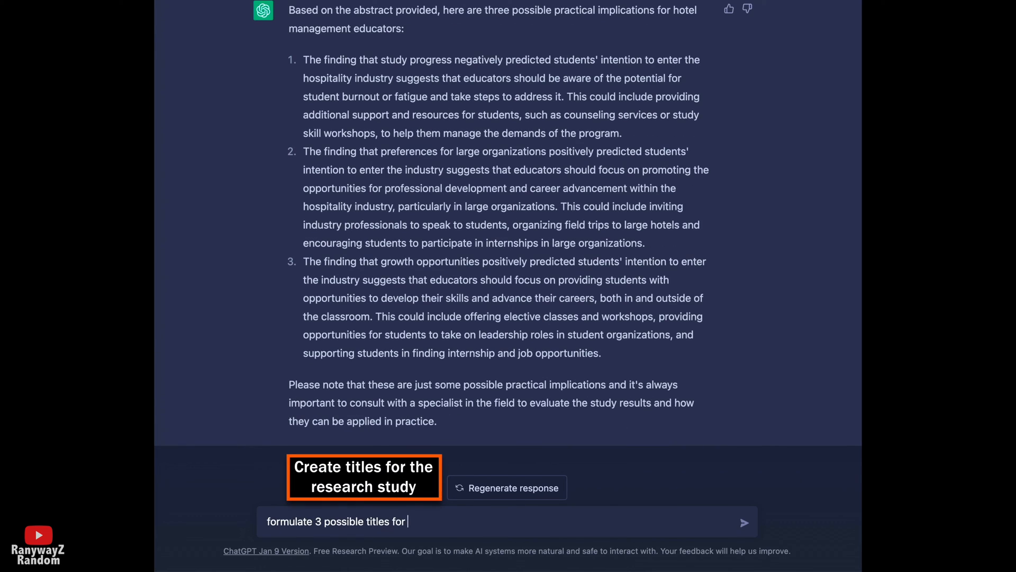
text(the study described in the abstrac)
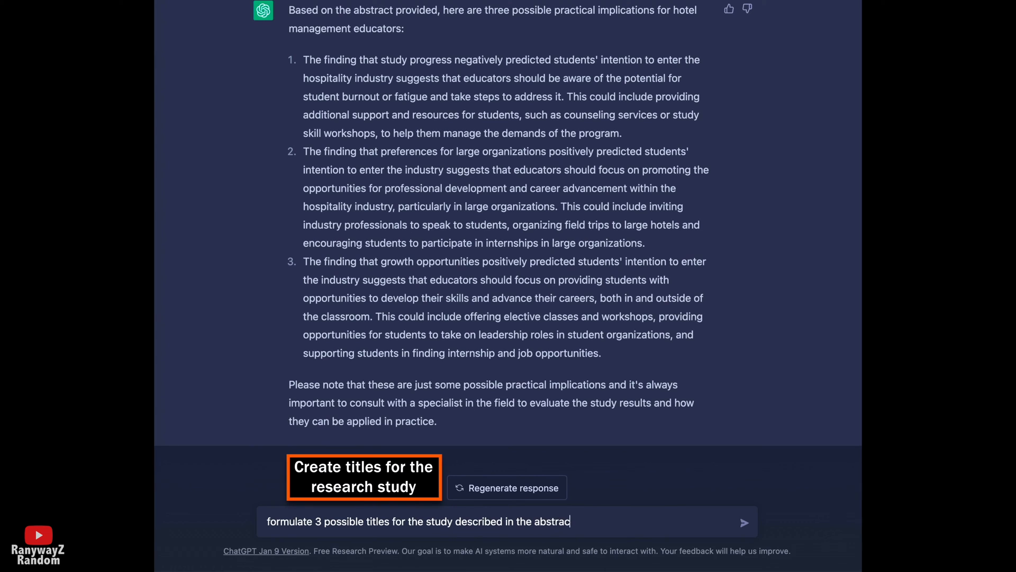
text(provided.)
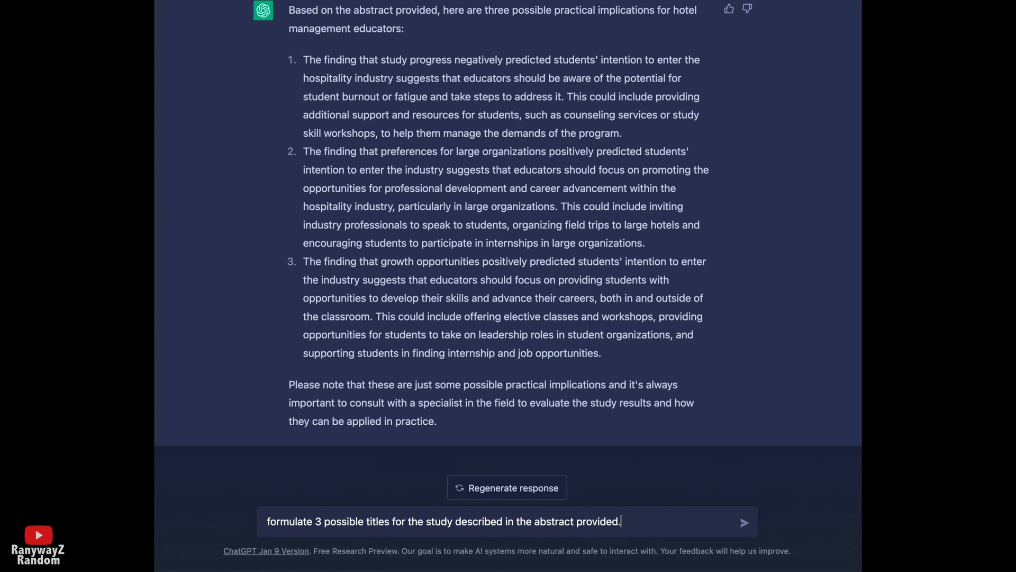
click(744, 522)
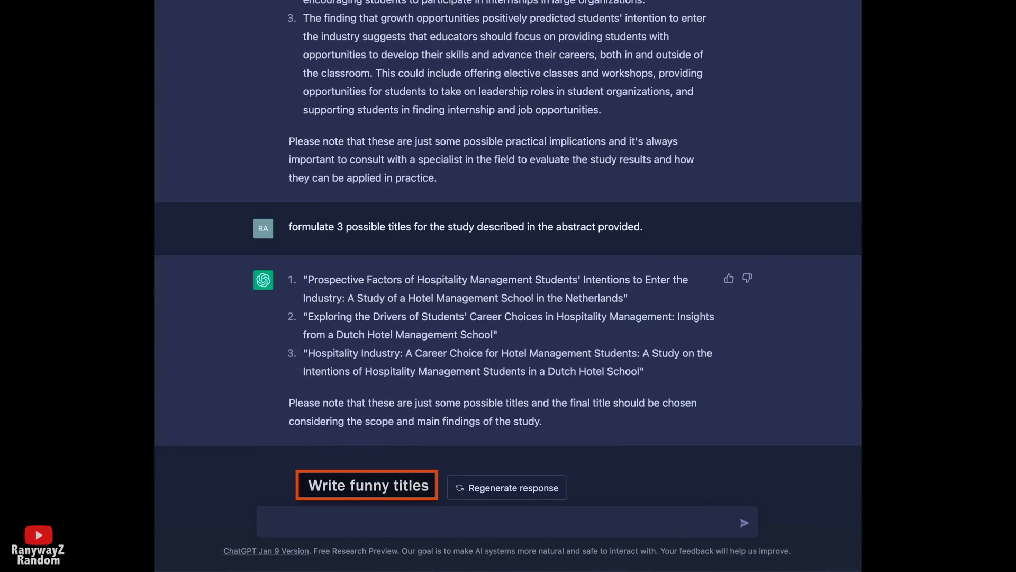
Step: Ask ChatGPT to make the titles funnier, then even funnier
text(make these titl)
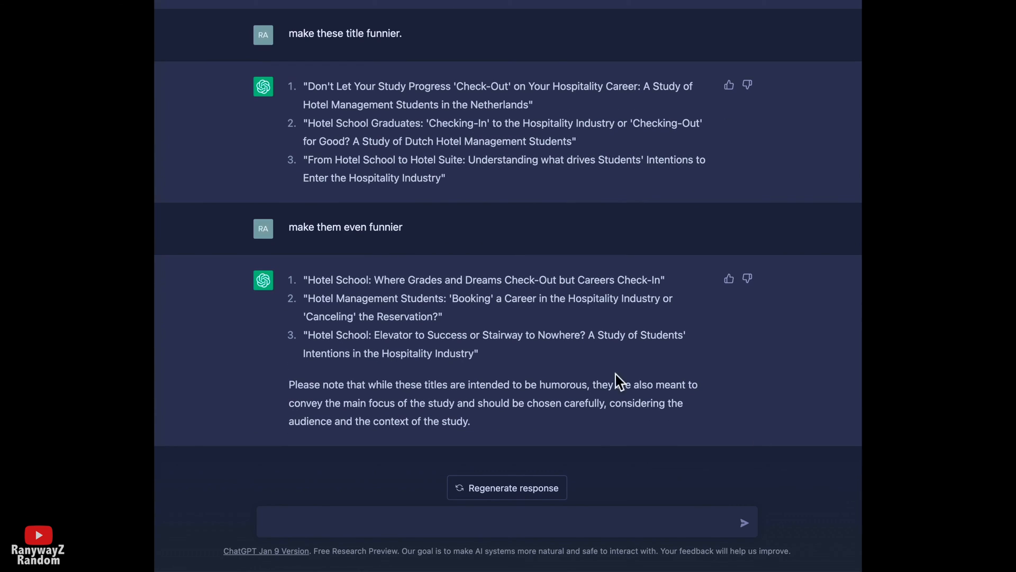
mouse_move(505, 517)
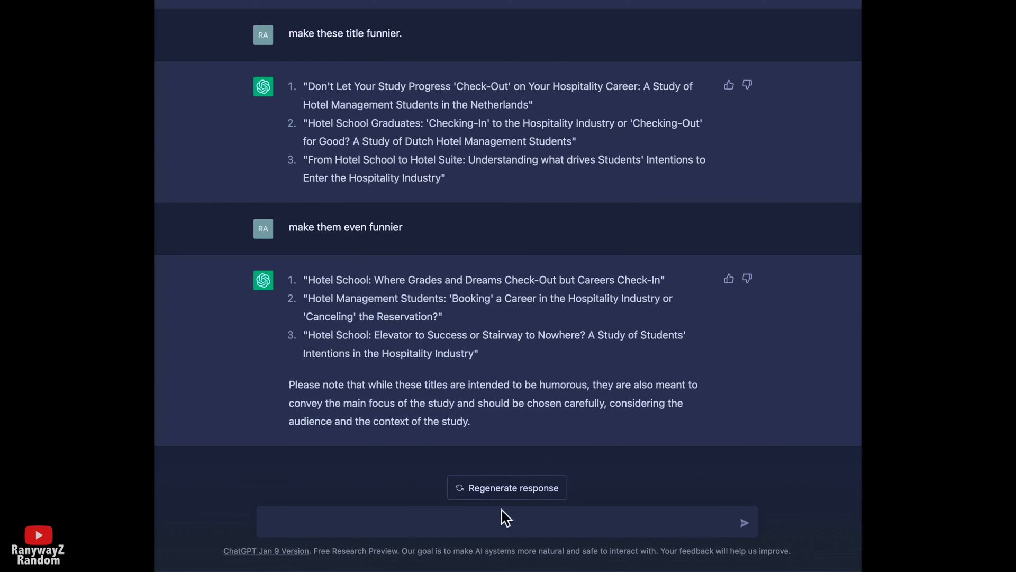
text(asu)
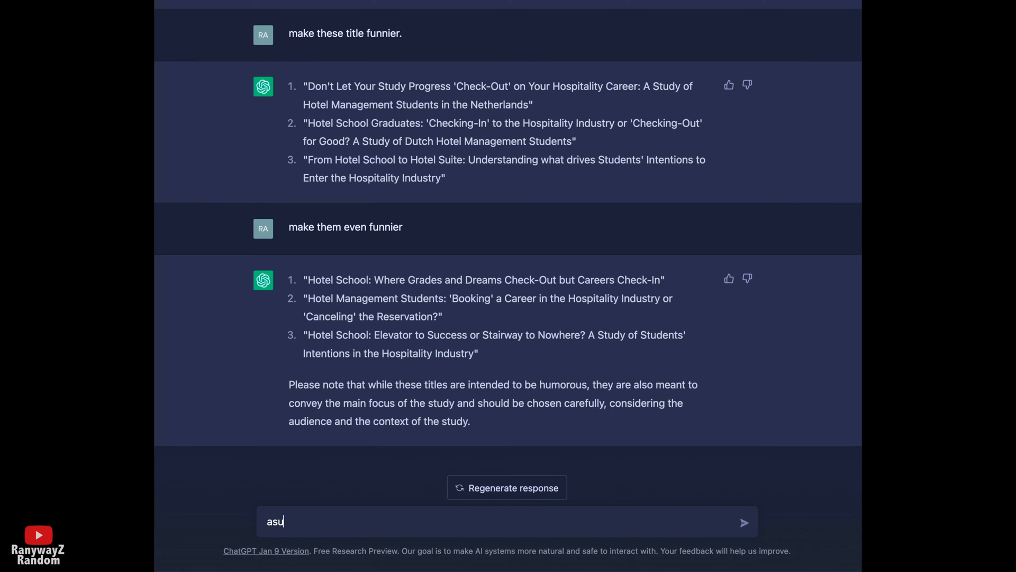
Step: Ask ChatGPT for a response to a reviewer criticizing the study's sample as too limited
text(assume that someone criticizes the study's sample of being)
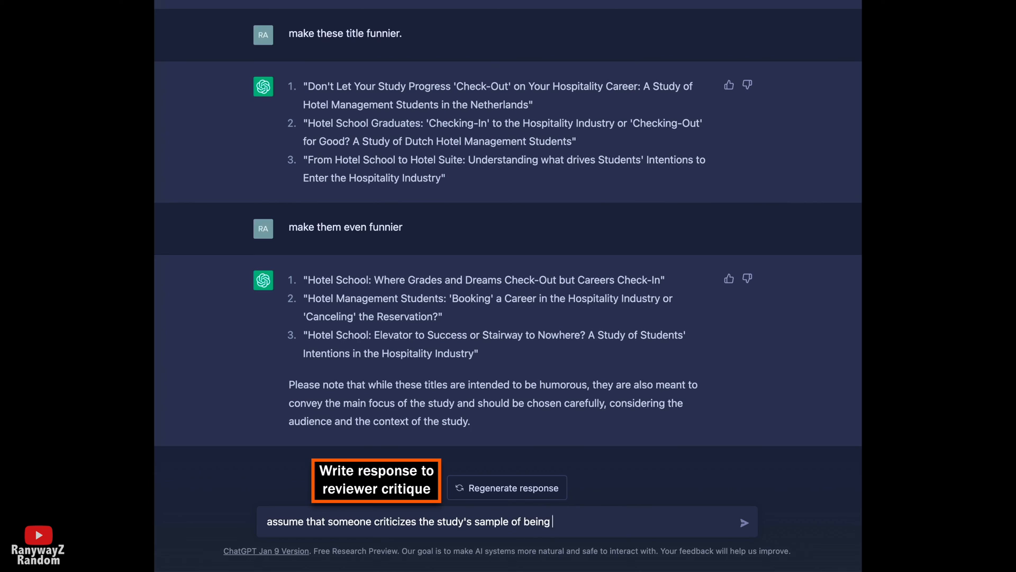
text(too limited, write)
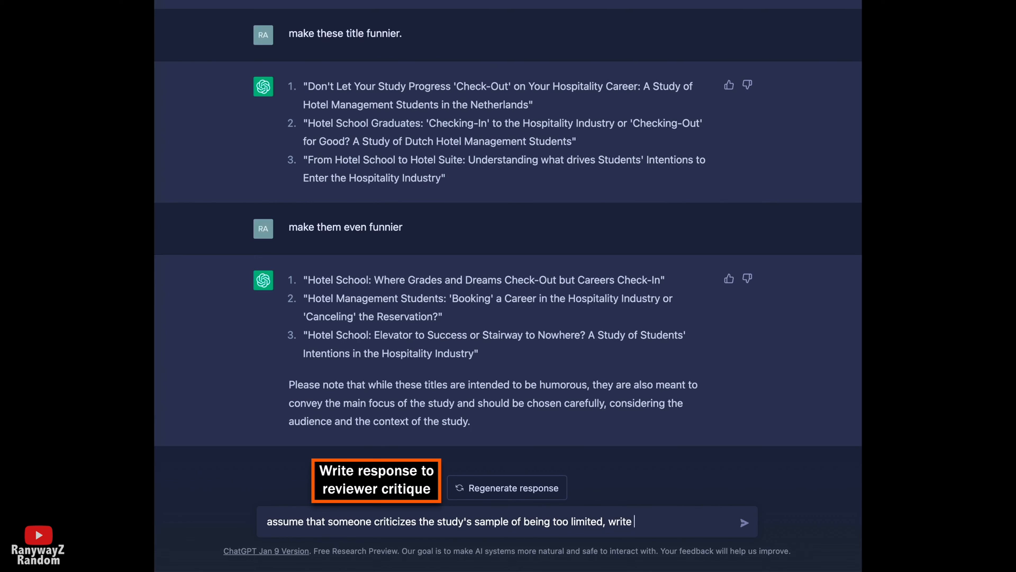
text(a response)
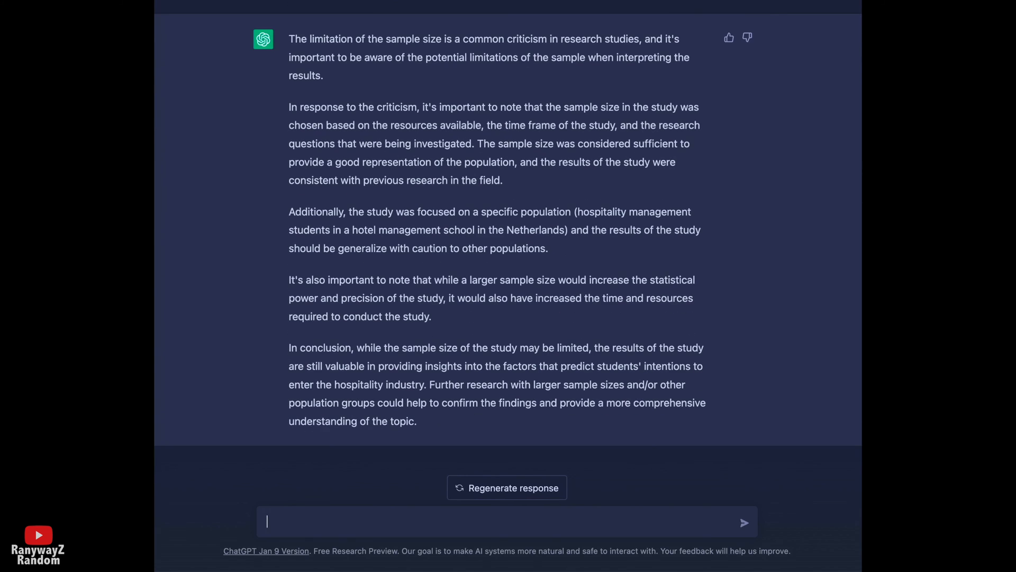
Step: Ask for any other good arguments to justify the sample size and review the reply
text(any other good arguments to justi)
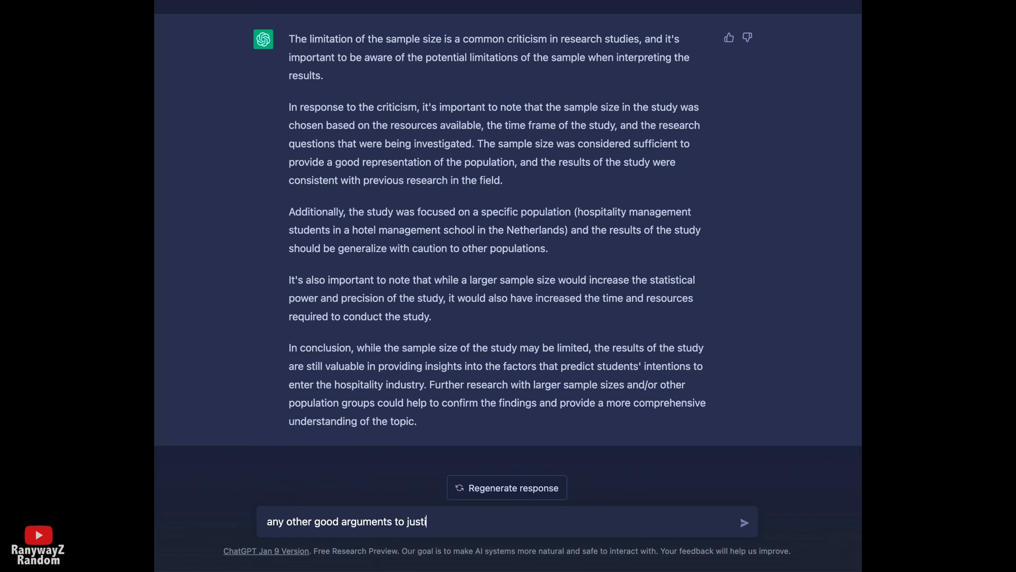
text(f)
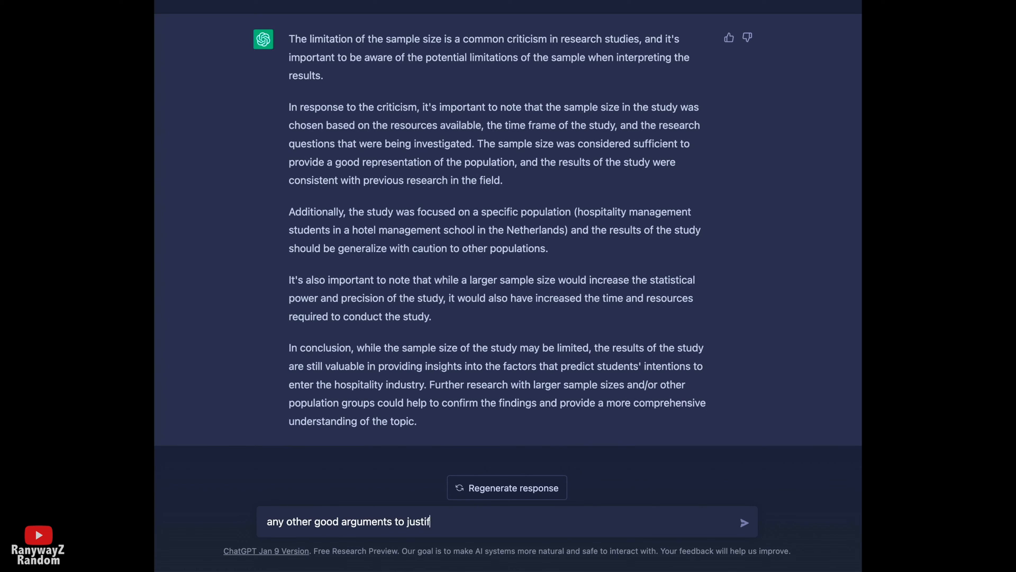
text(y my sam)
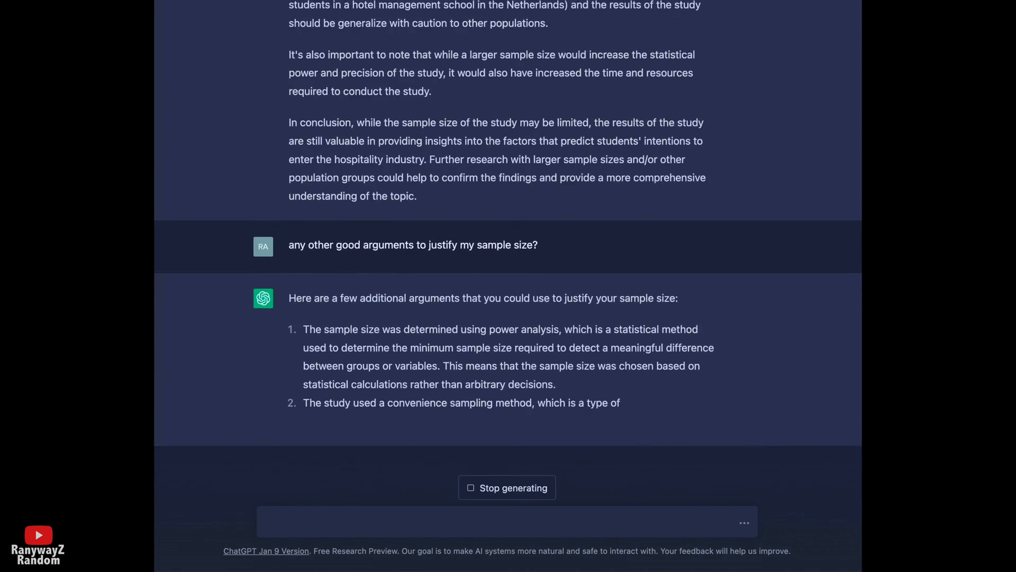
scroll(down, 3)
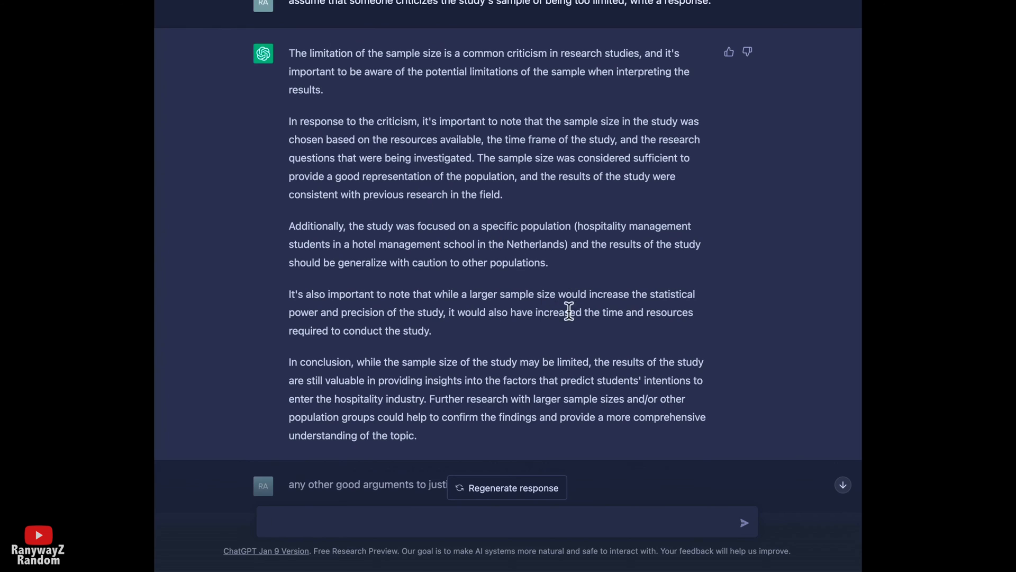
Step: Request that ChatGPT expand its first sample-size defense and follow the new reply
text(I thi)
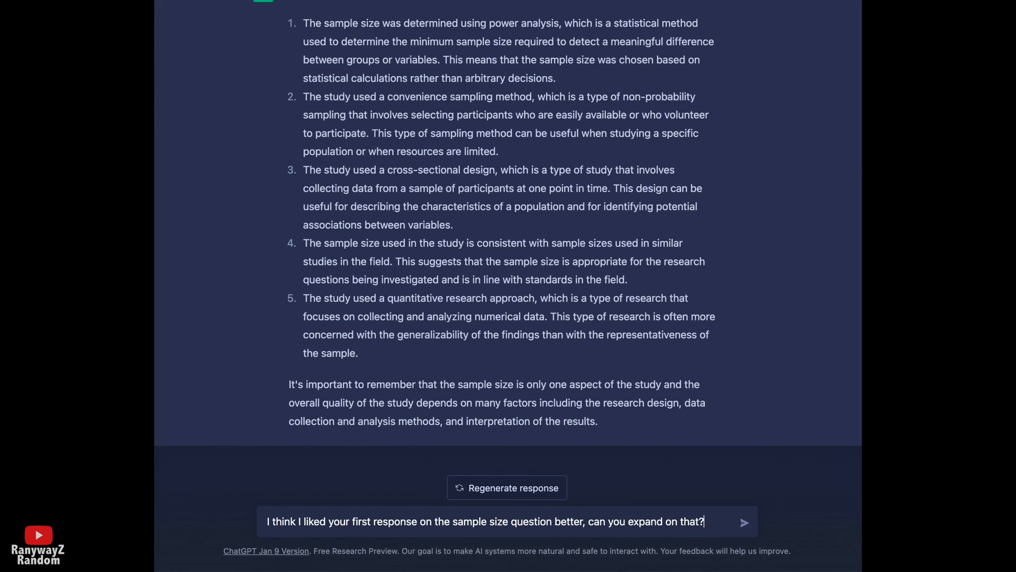
click(745, 521)
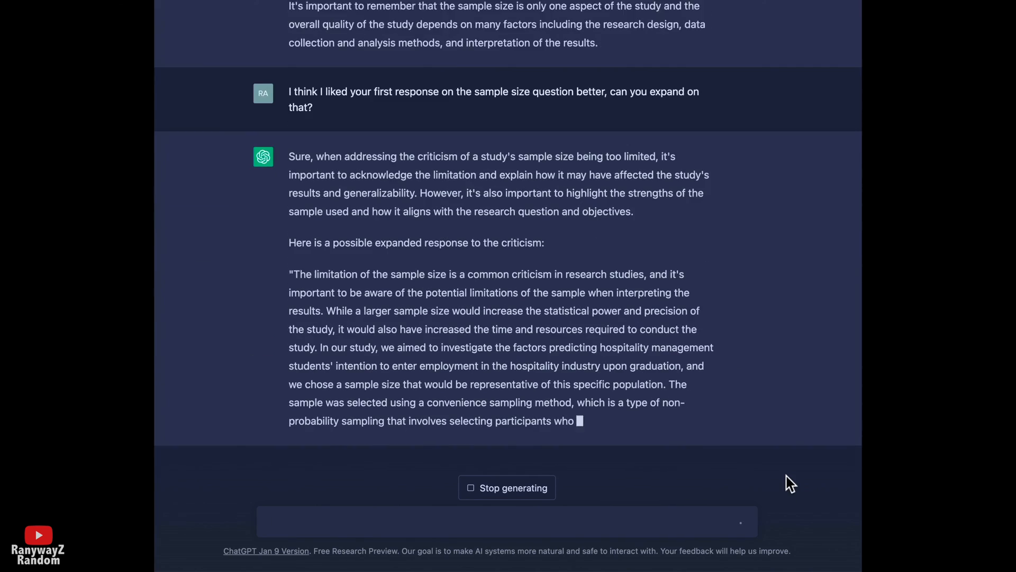
scroll(down, 3)
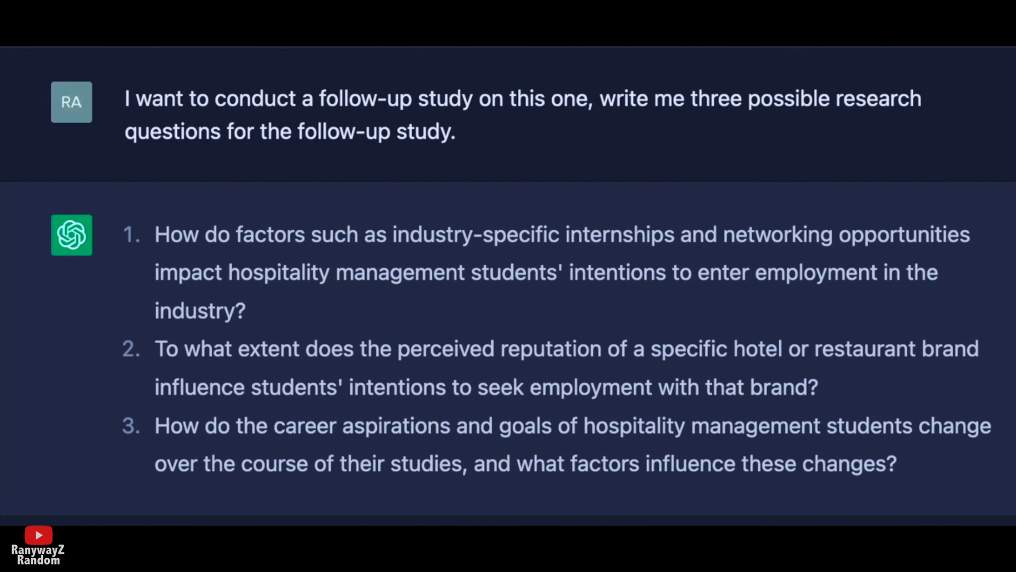
Step: Draft 'please develop these survey items in full' while reviewing the finished expanded defense
text(please develop these survey items in full)
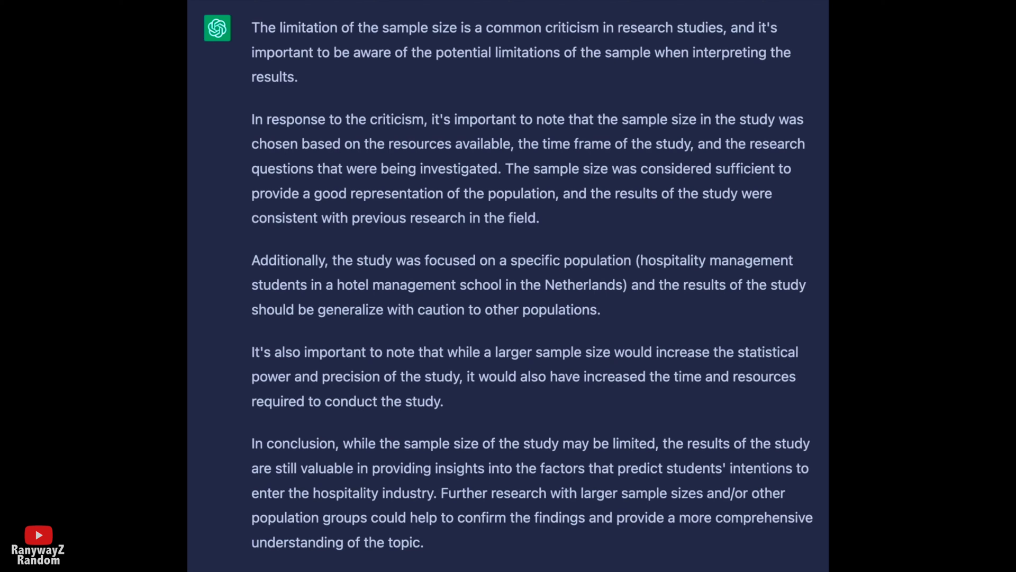
scroll(down, 3)
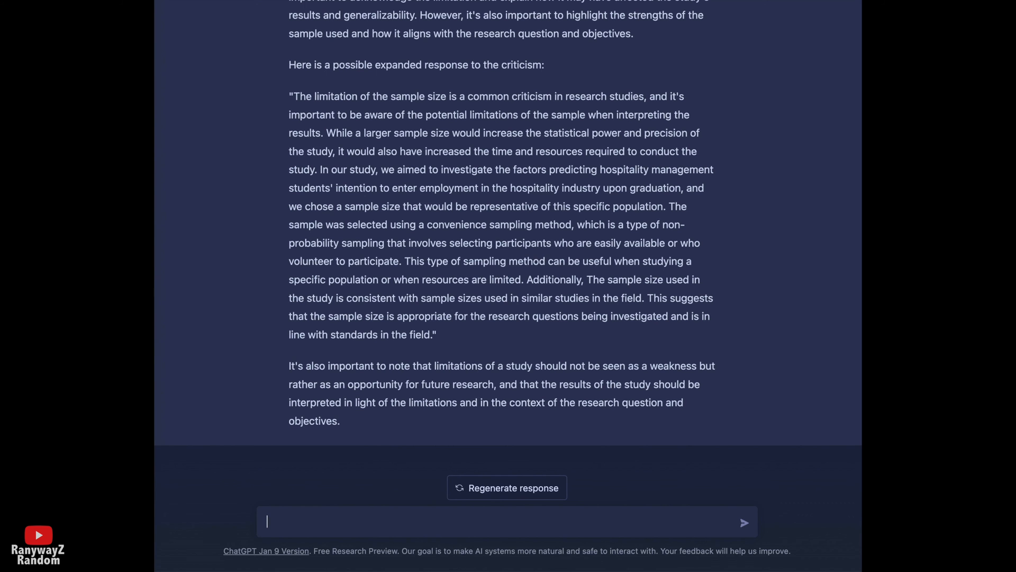